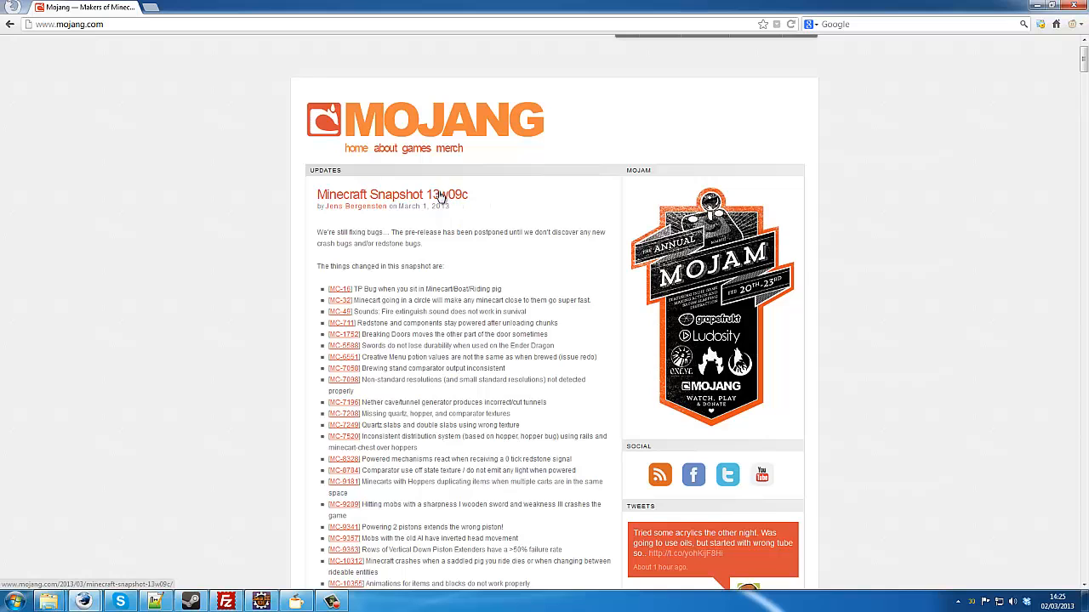
mouse_move(483, 201)
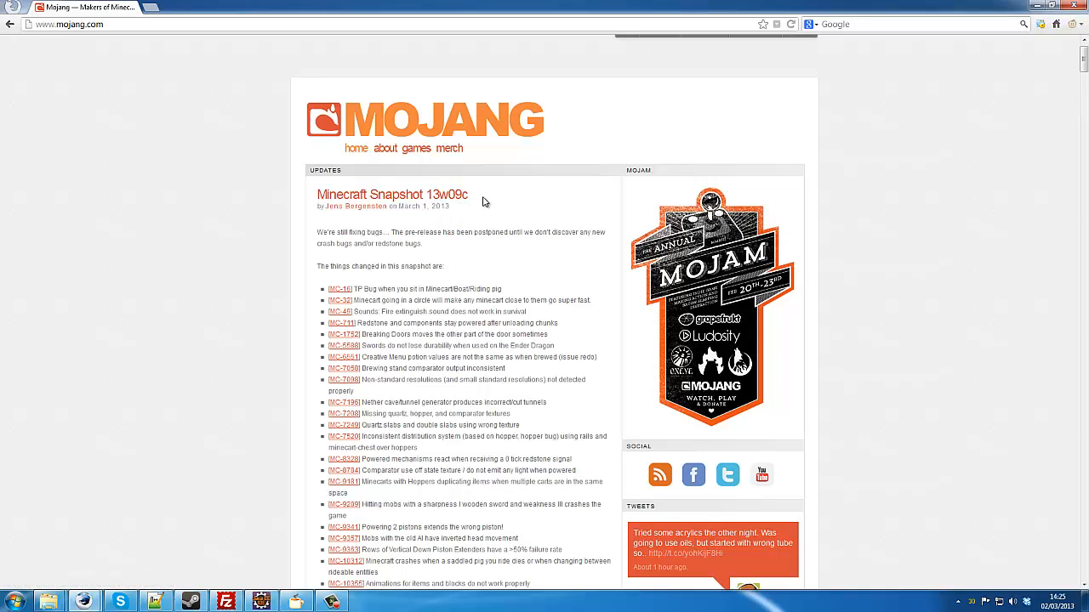
Step: Browse minecraft.jar's class tree, view axf.class and open its superclass axl
scroll("down", 3)
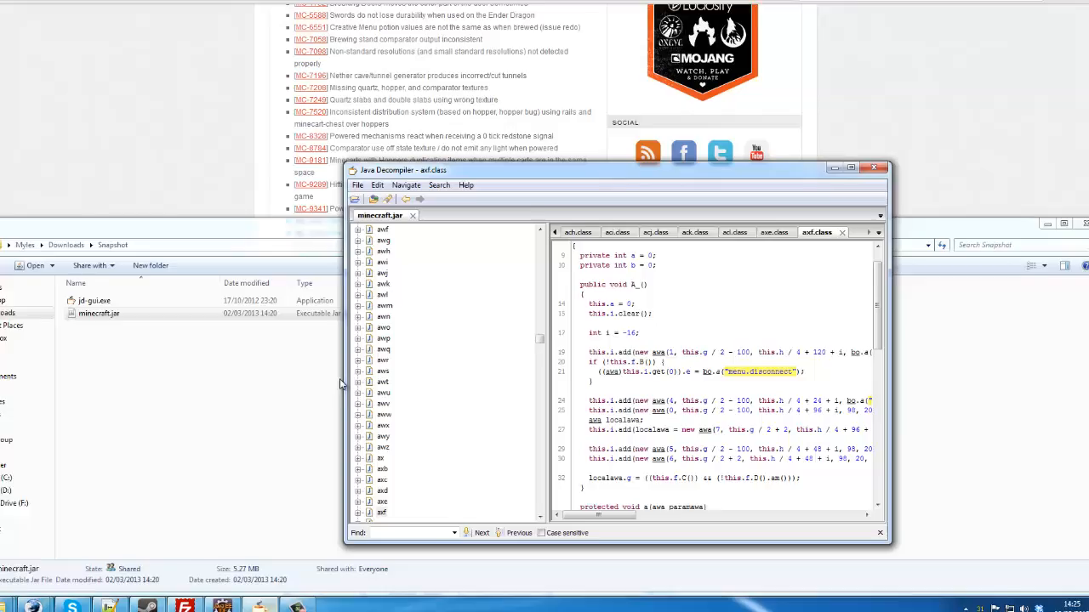
left_click(357, 184)
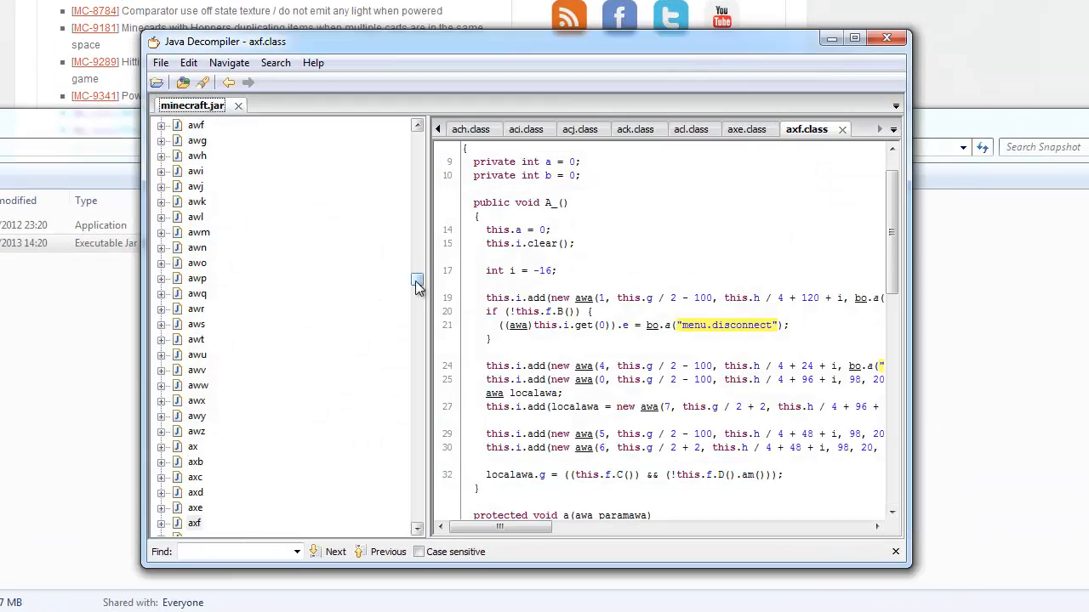
scroll("down", 3)
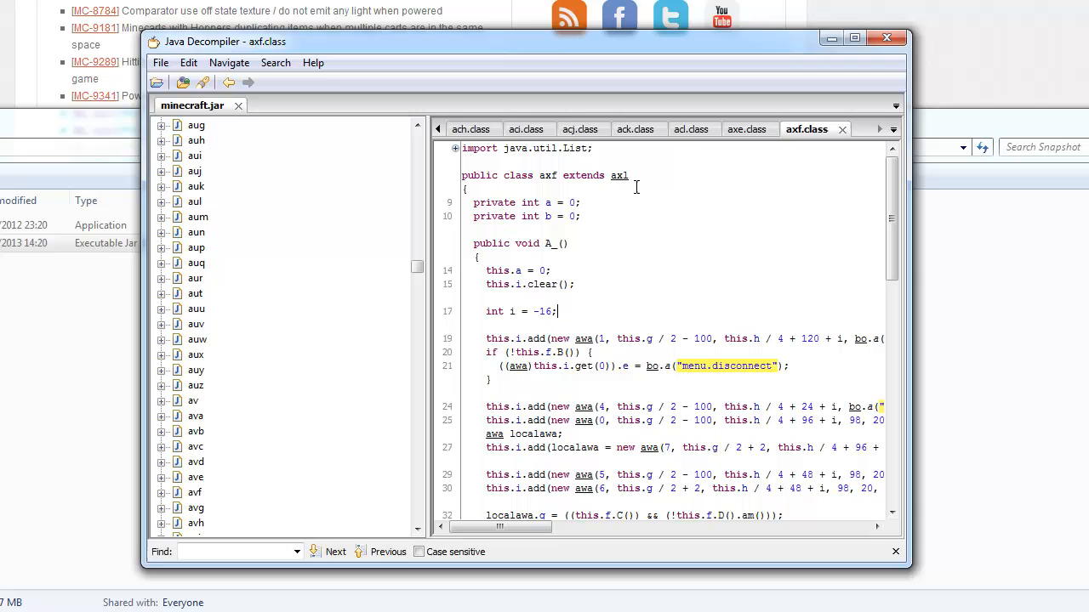
double_click(618, 176)
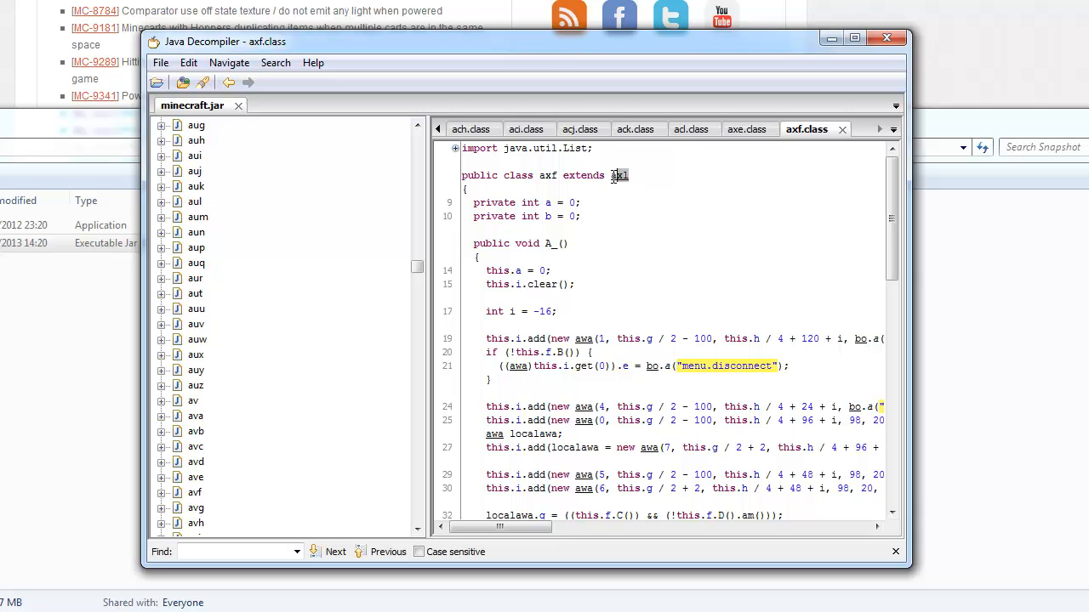
scroll("down", 3)
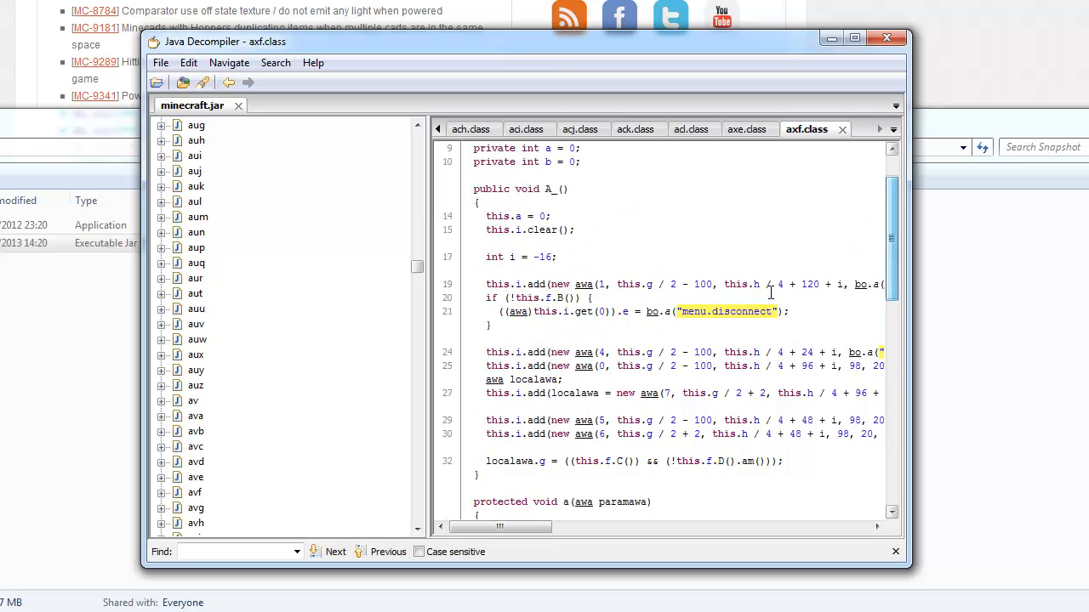
Step: Search string constants for 'menu' and open bjz from the five matches
left_click(276, 62)
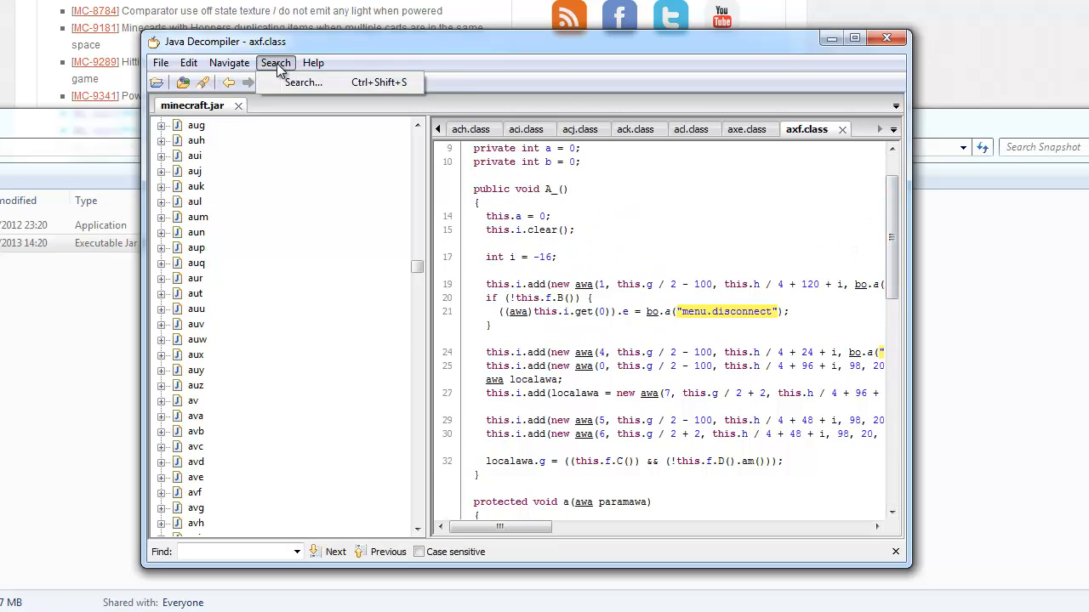
left_click(304, 82)
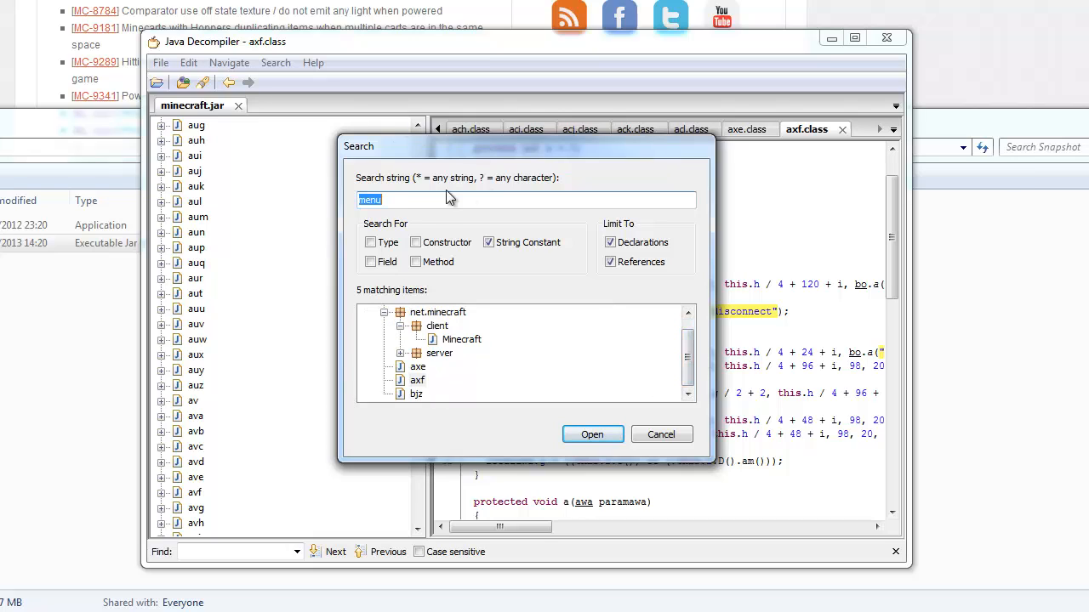
mouse_move(418, 407)
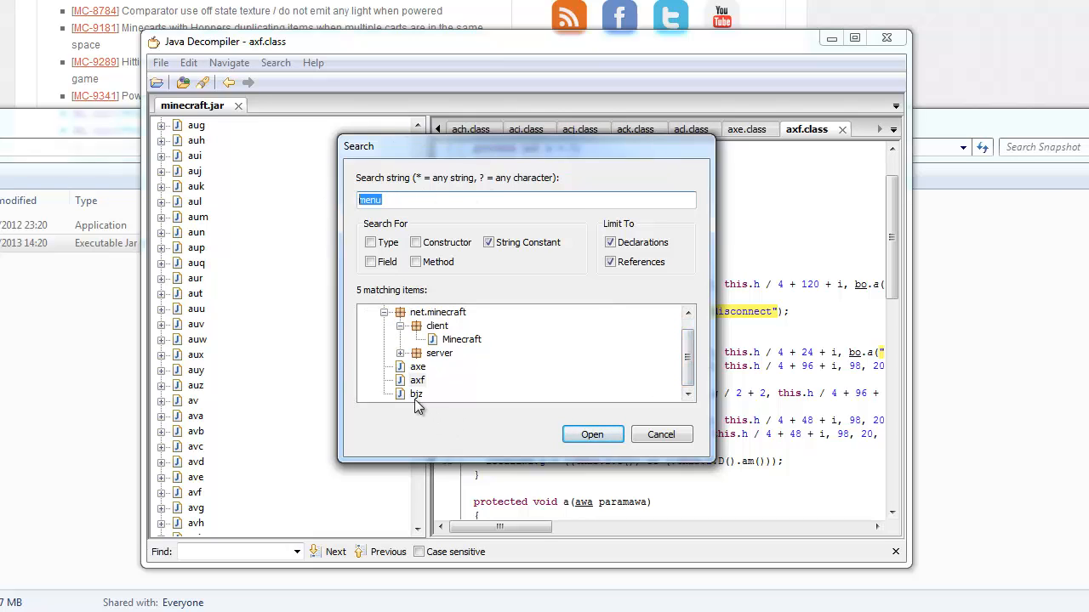
left_click(592, 434)
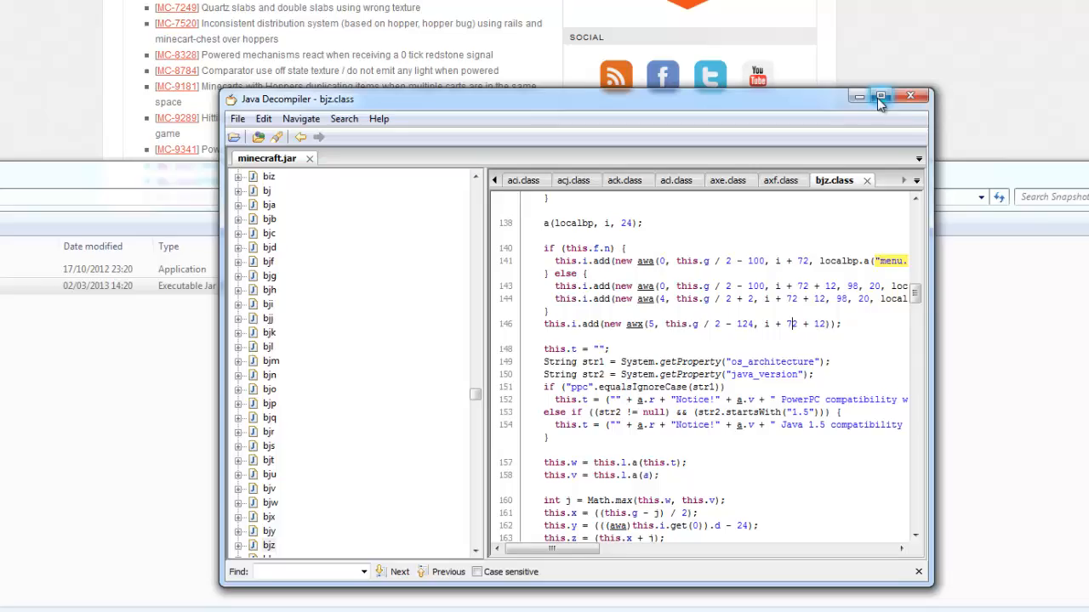
Step: Maximize JD-GUI and read bjz.class down to the java.awt.Desktop browse code
left_click(881, 96)
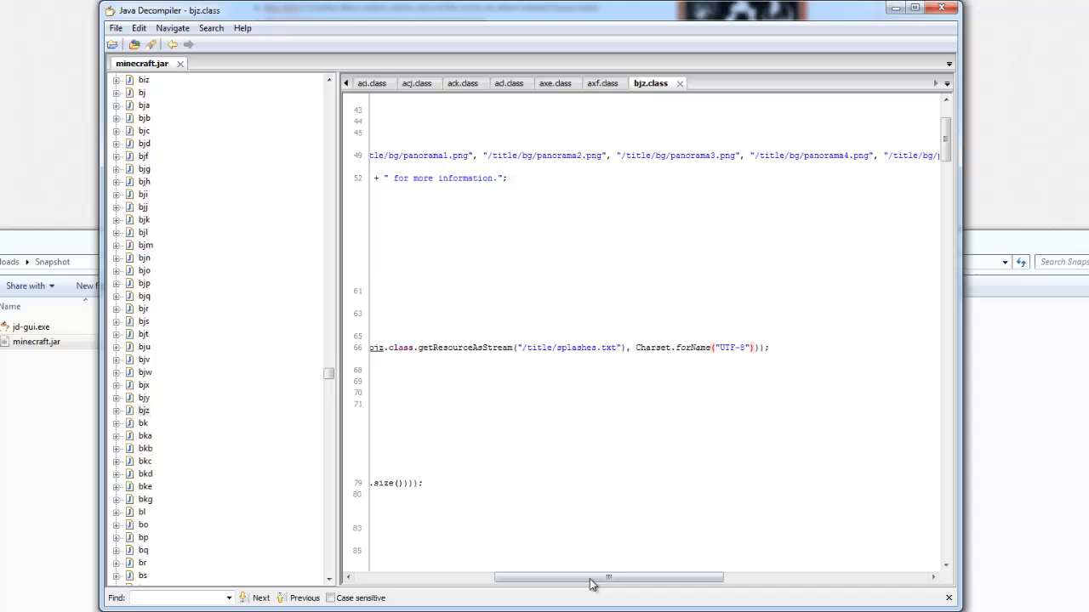
left_click_drag(608, 578, 467, 577)
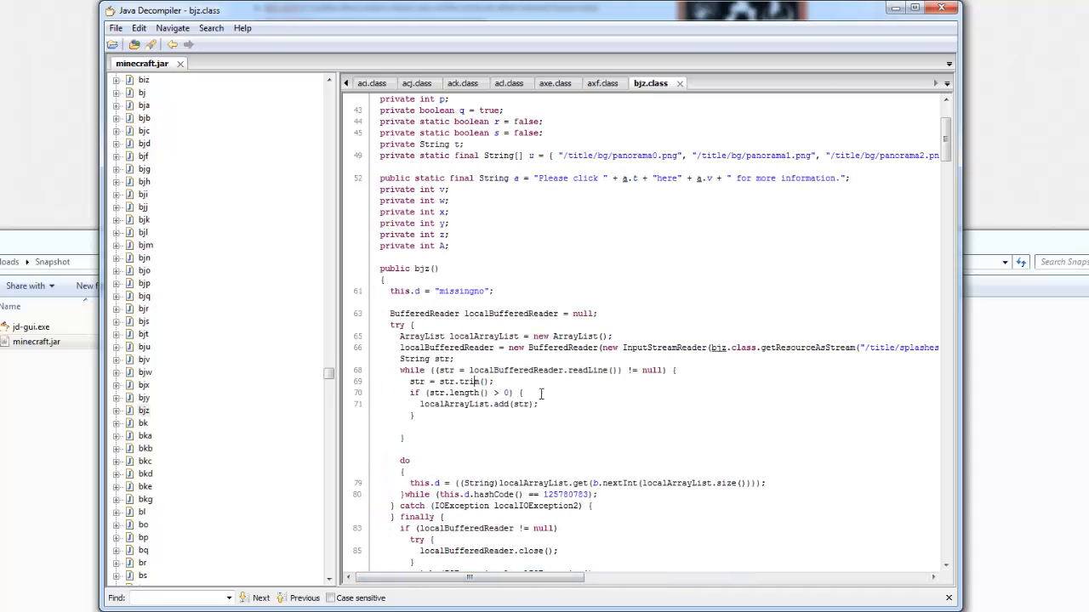
scroll("down", 3)
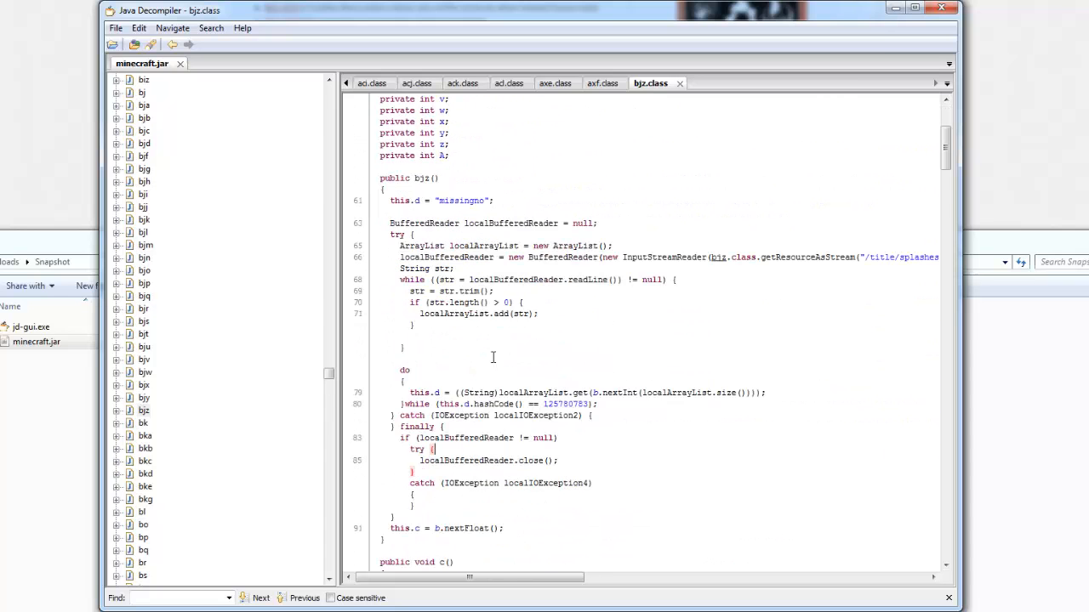
scroll("down", 3)
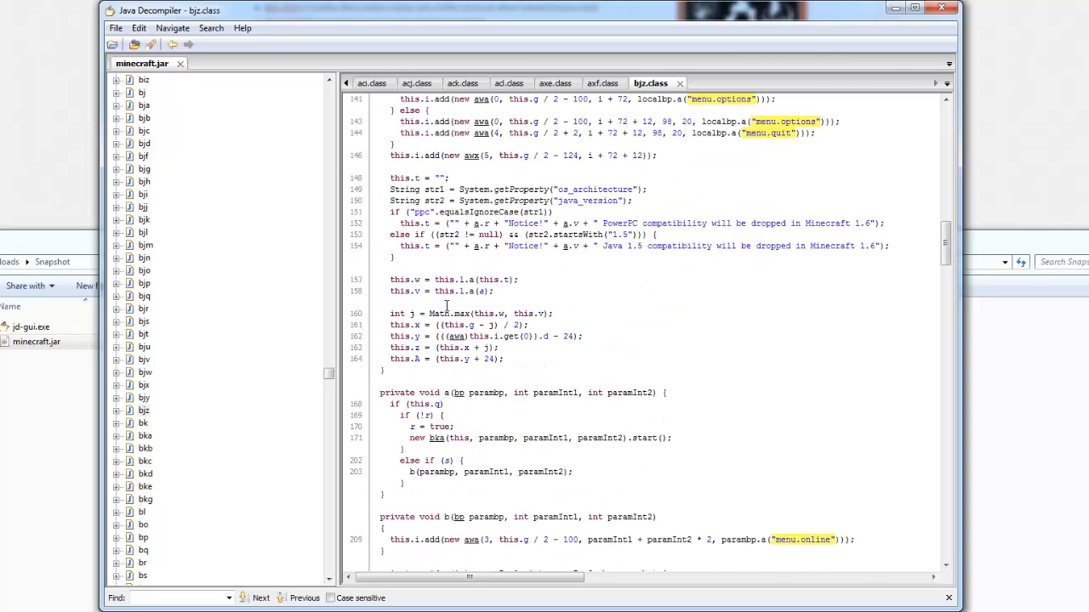
scroll("down", 3)
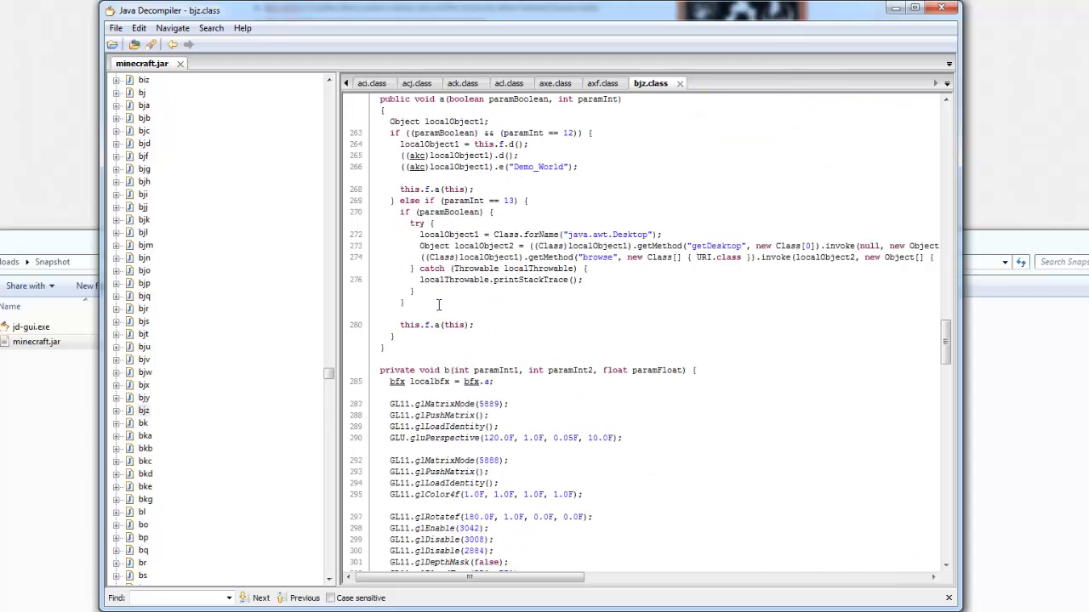
scroll("down", 3)
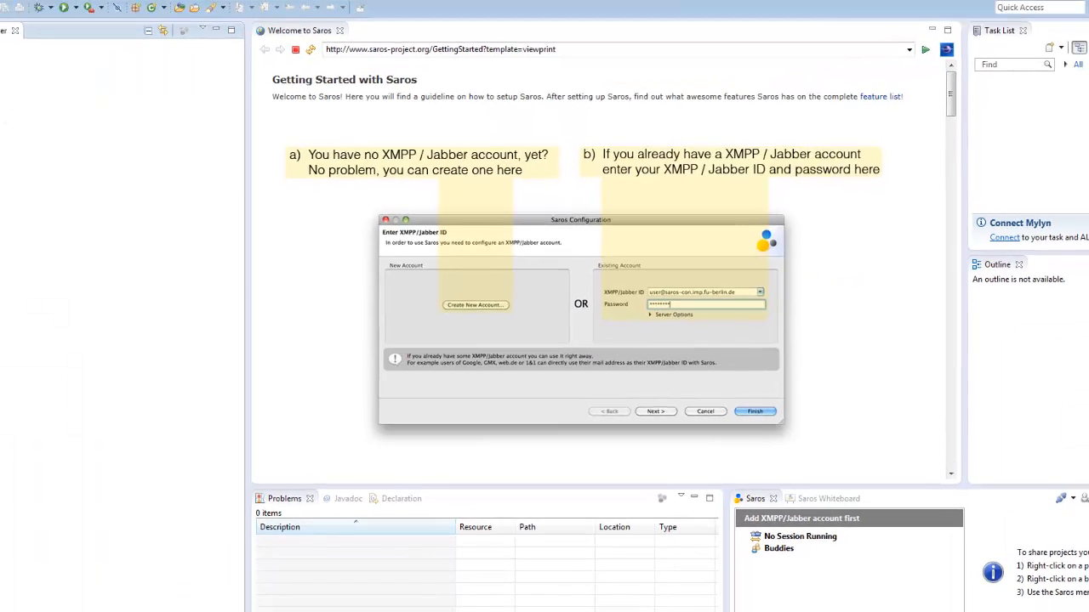
Step: Create a new Java project named SnapshotMOD from the File menu
left_click(9, 19)
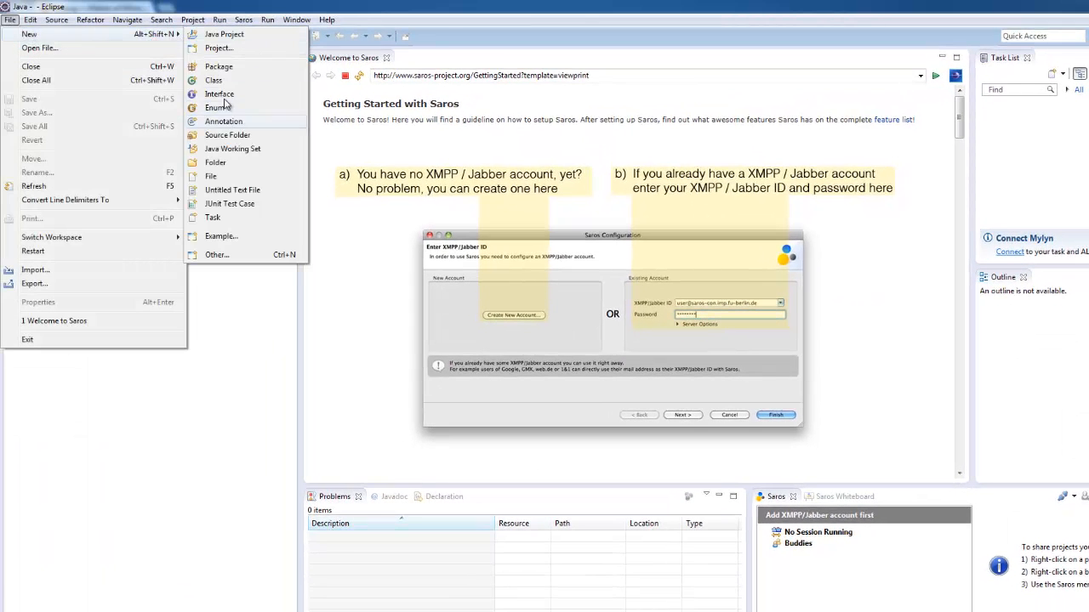
left_click(224, 34)
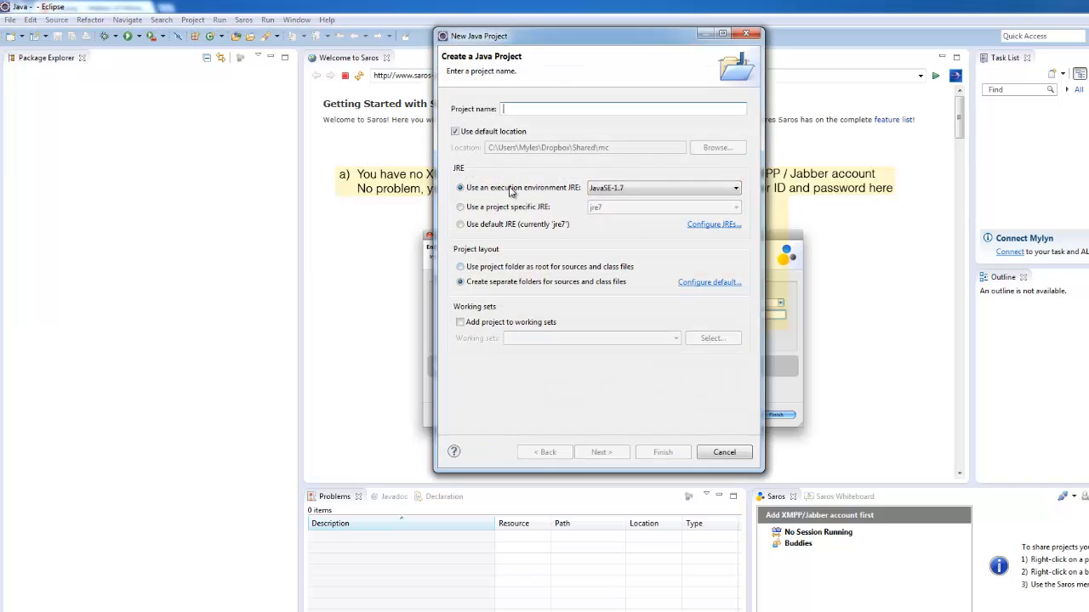
type("SnapshotMOD")
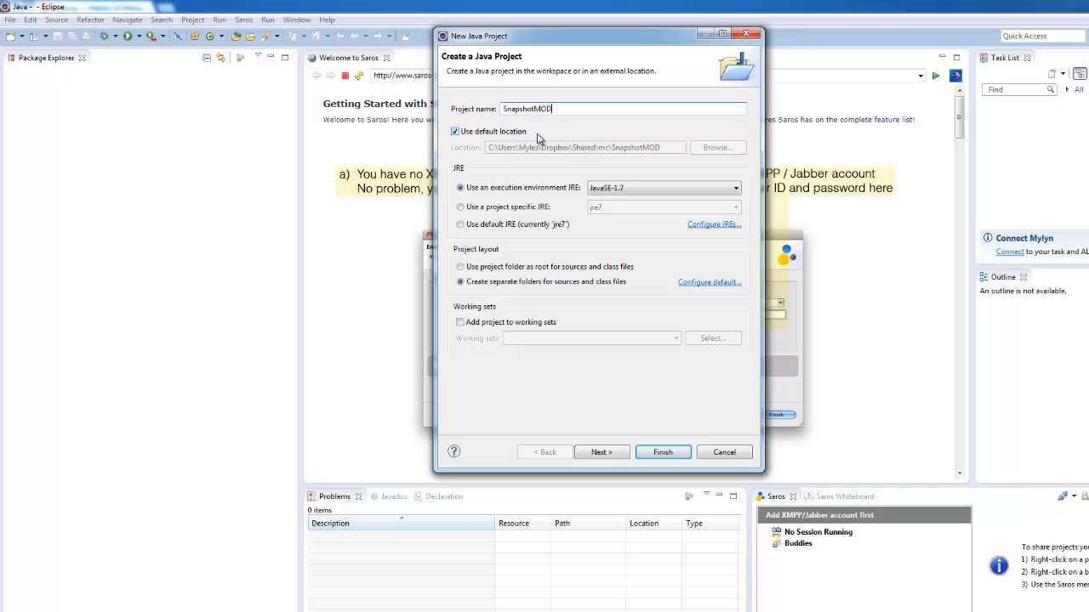
left_click(662, 451)
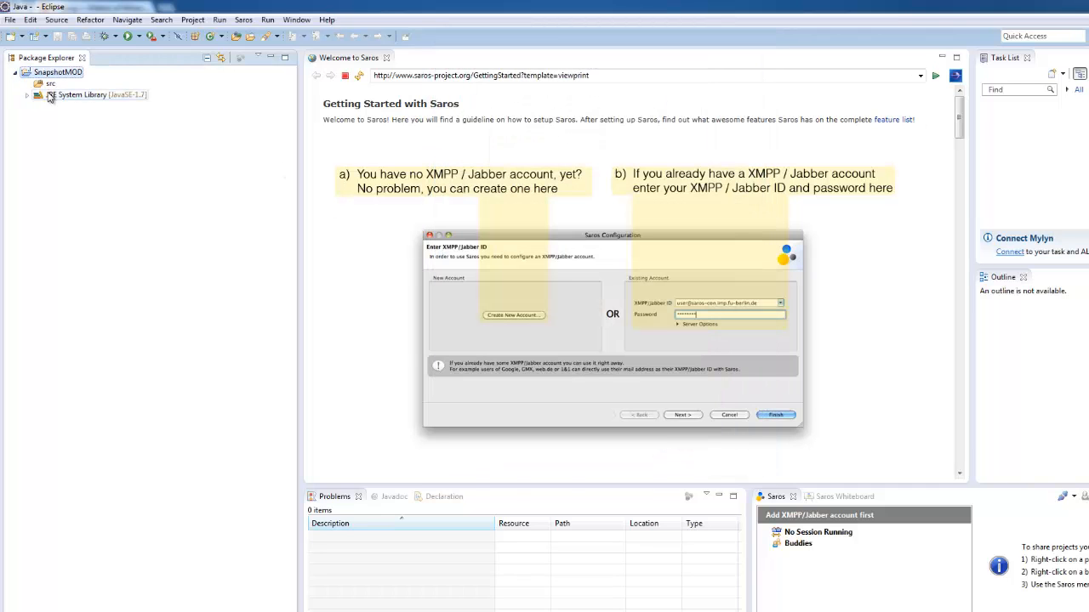
Step: Add a new class named bjz to SnapshotMOD's src folder
right_click(51, 71)
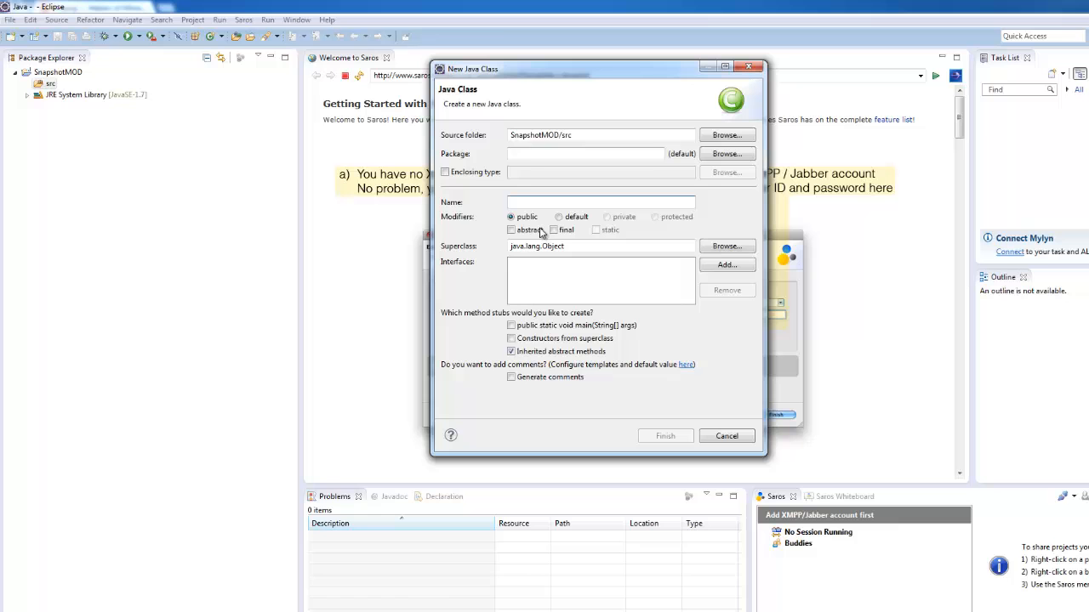
type("bjz")
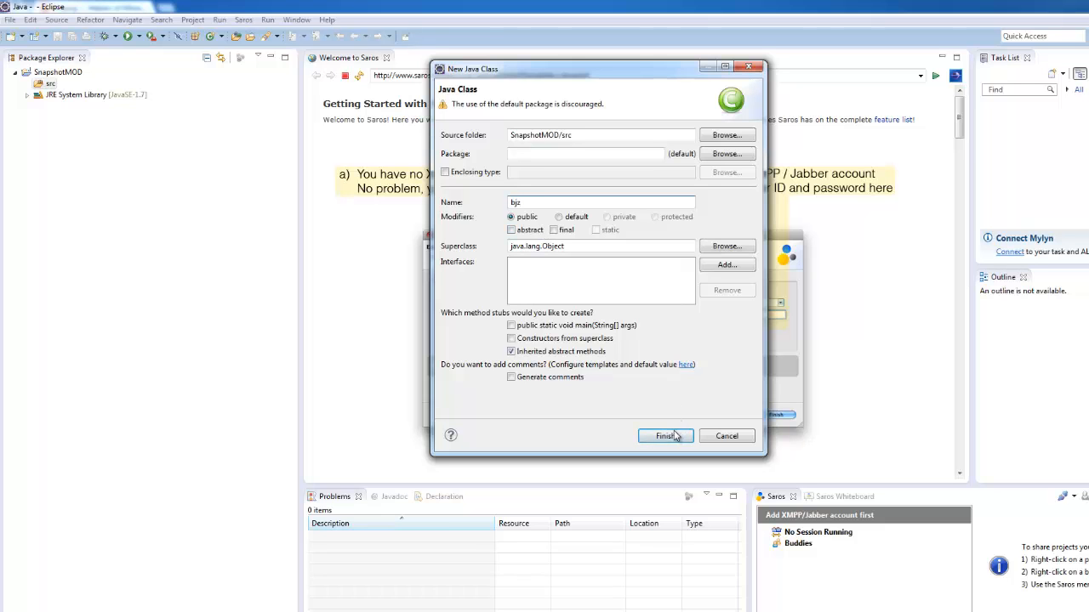
left_click(664, 435)
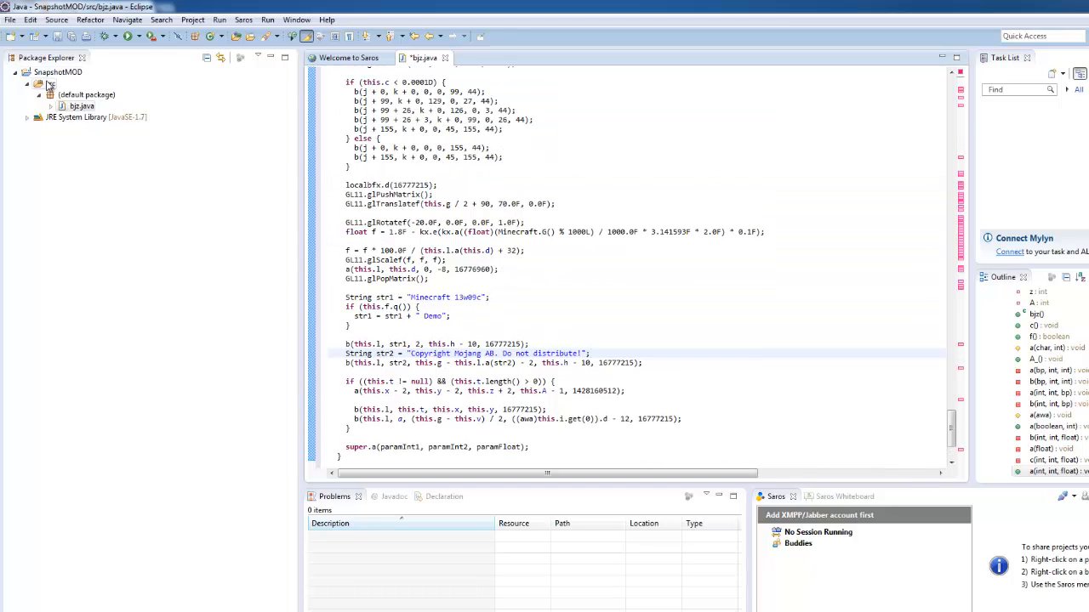
Step: Add Downloads\Snapshot\minecraft.jar as an external JAR in SnapshotMOD's Java Build Path
right_click(58, 71)
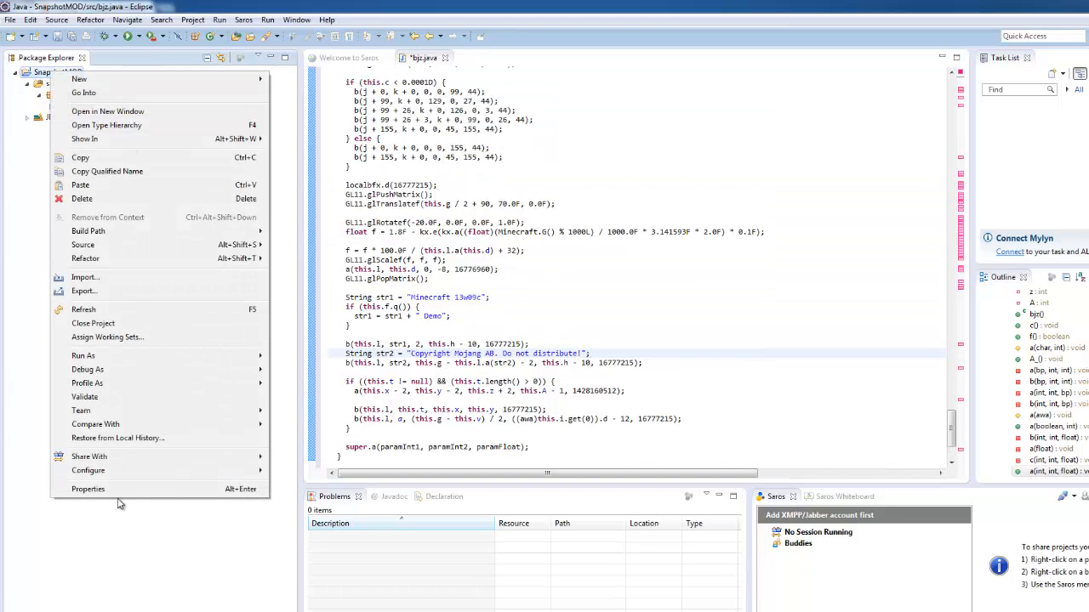
left_click(88, 488)
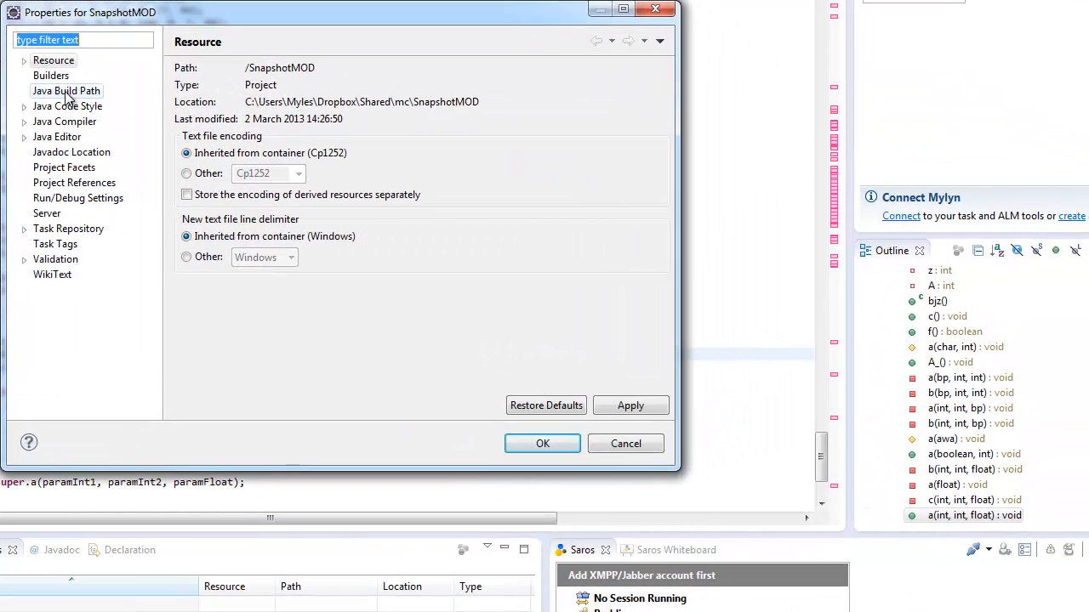
left_click(66, 91)
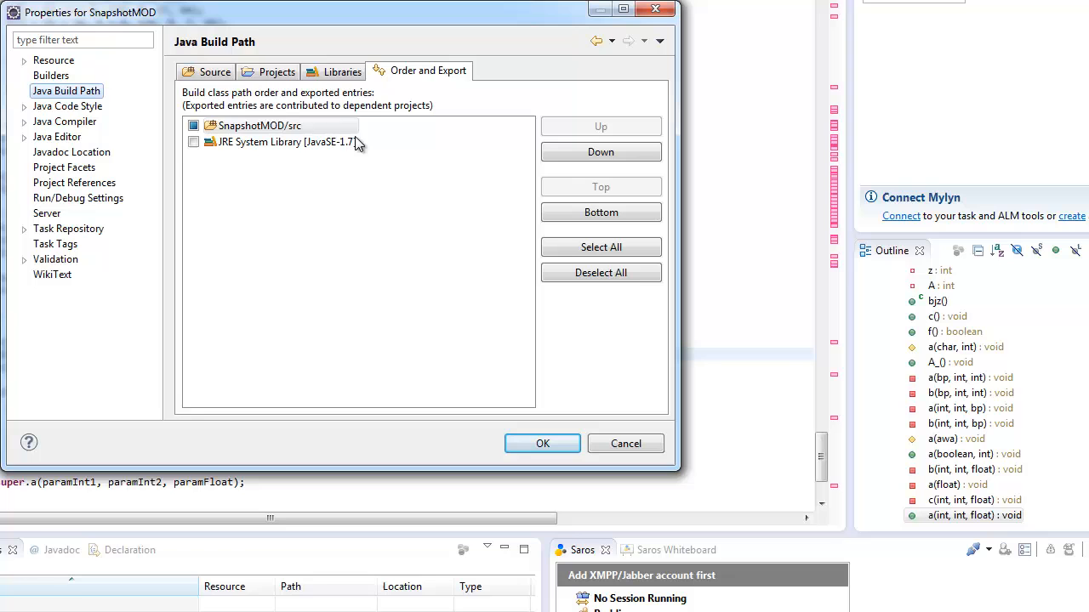
left_click(342, 70)
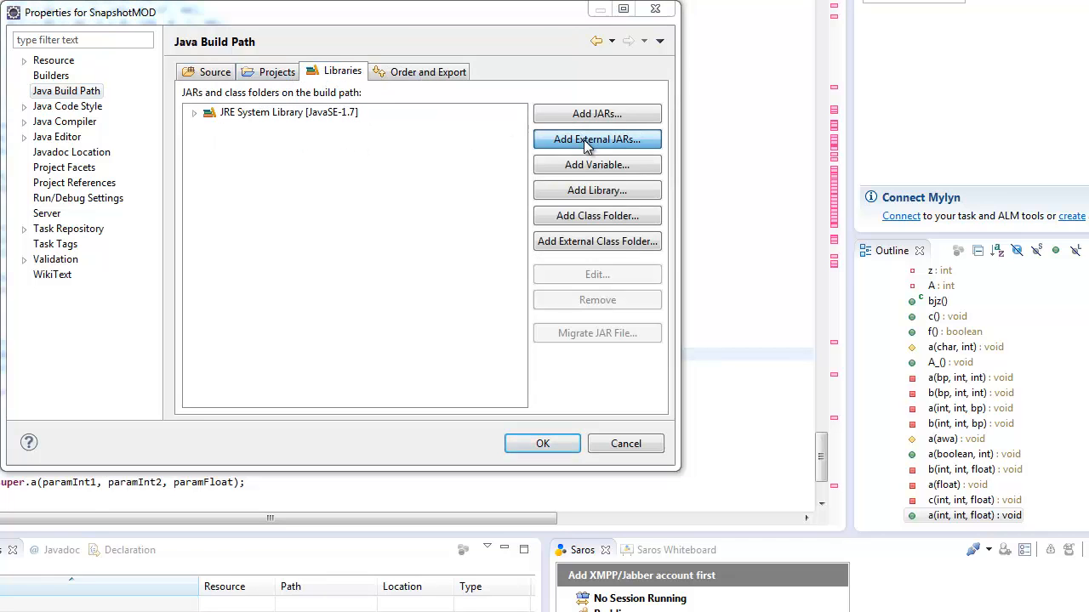
left_click(597, 138)
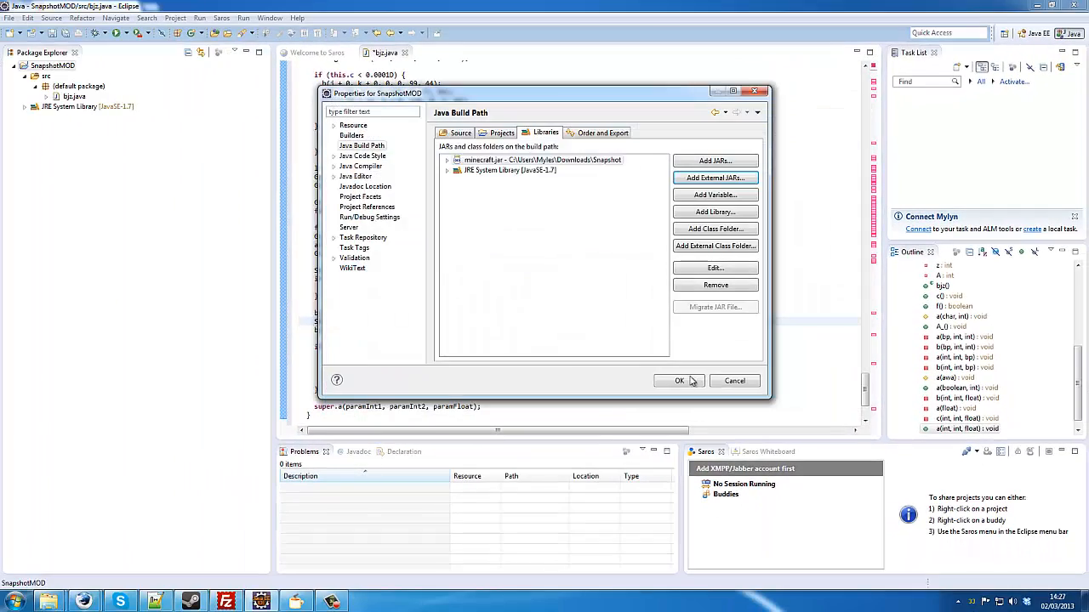
left_click(679, 380)
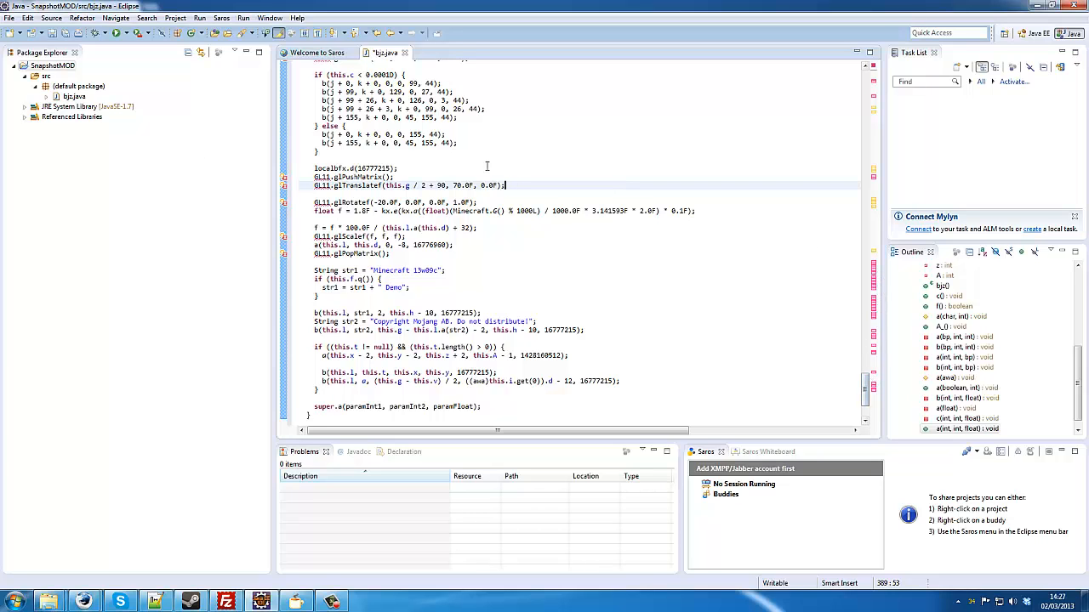
Step: Add jinput.jar, lwjgl.jar and lwjgl_util.jar from %appdata%\.minecraft\bin as external JARs
left_click(52, 65)
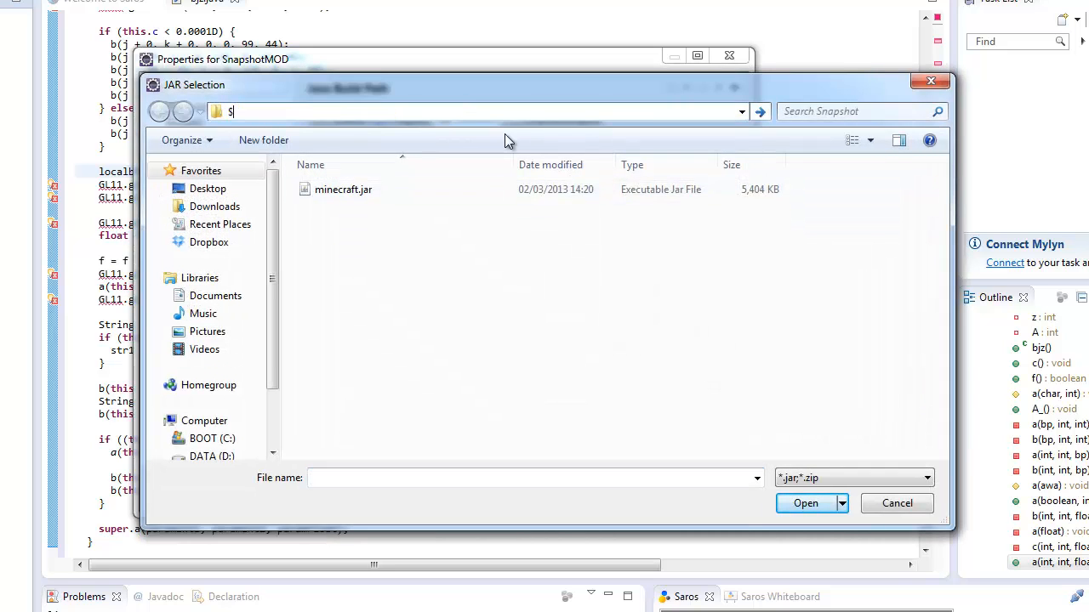
type("%appdata%")
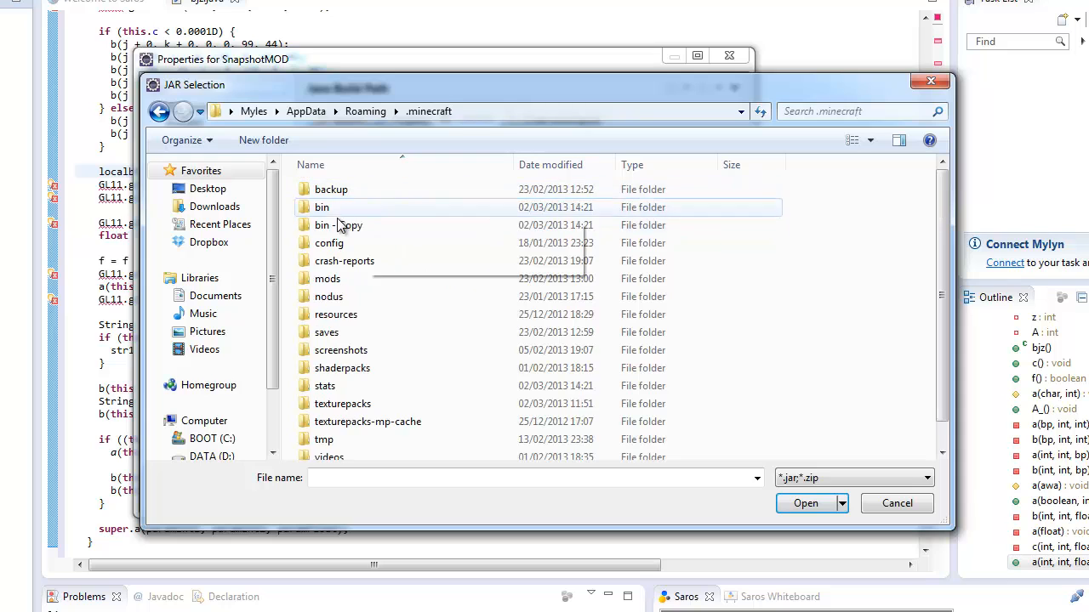
double_click(321, 207)
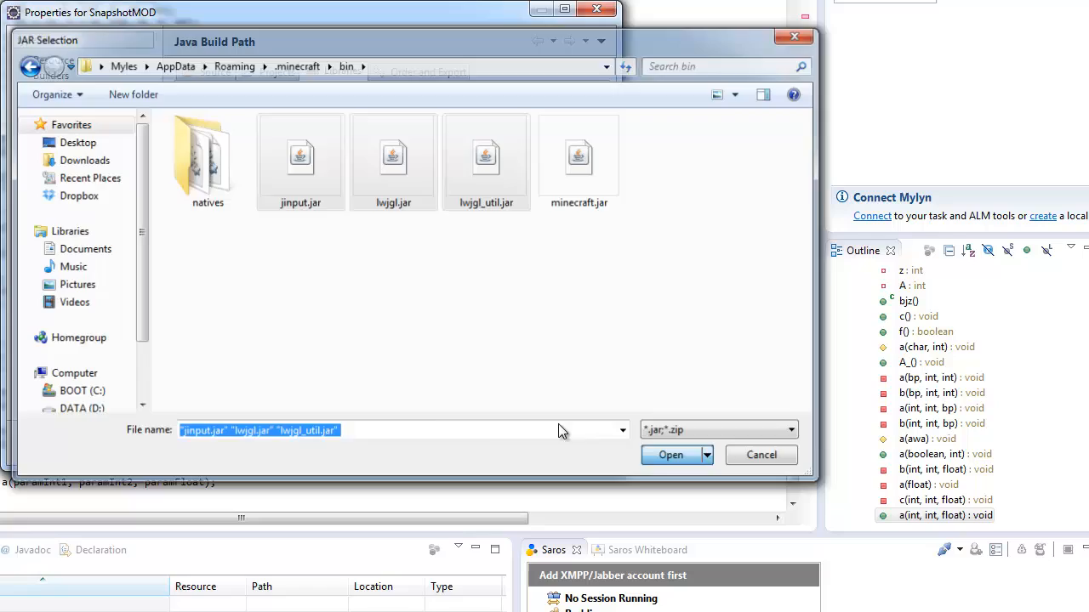
left_click(760, 454)
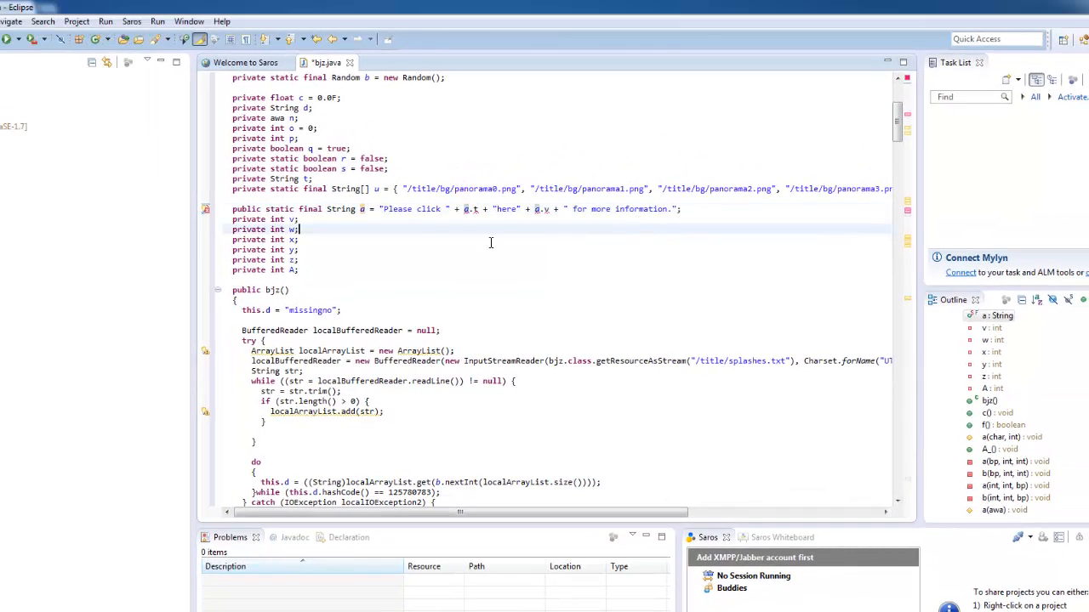
mouse_move(472, 209)
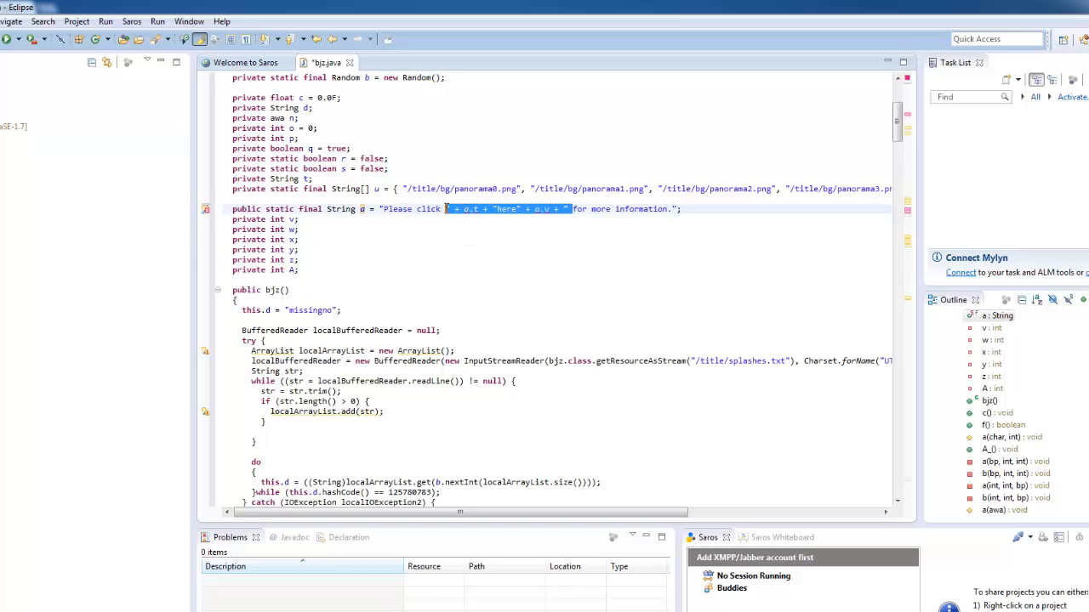
mouse_move(496, 321)
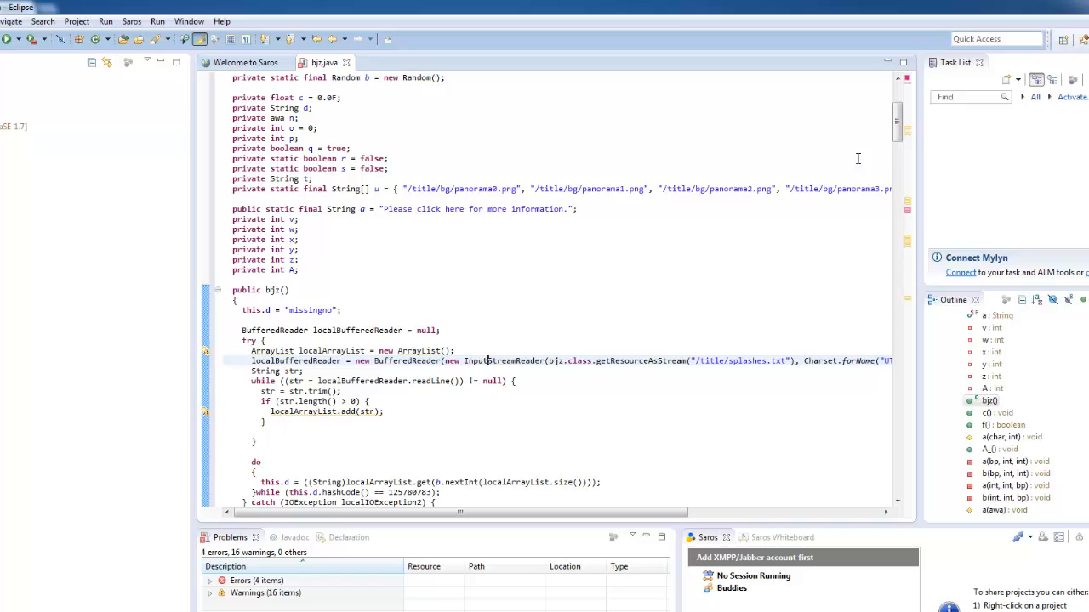
Step: Remove g.t and g.v from the notice string, save, and review bjz.java
scroll("down", 3)
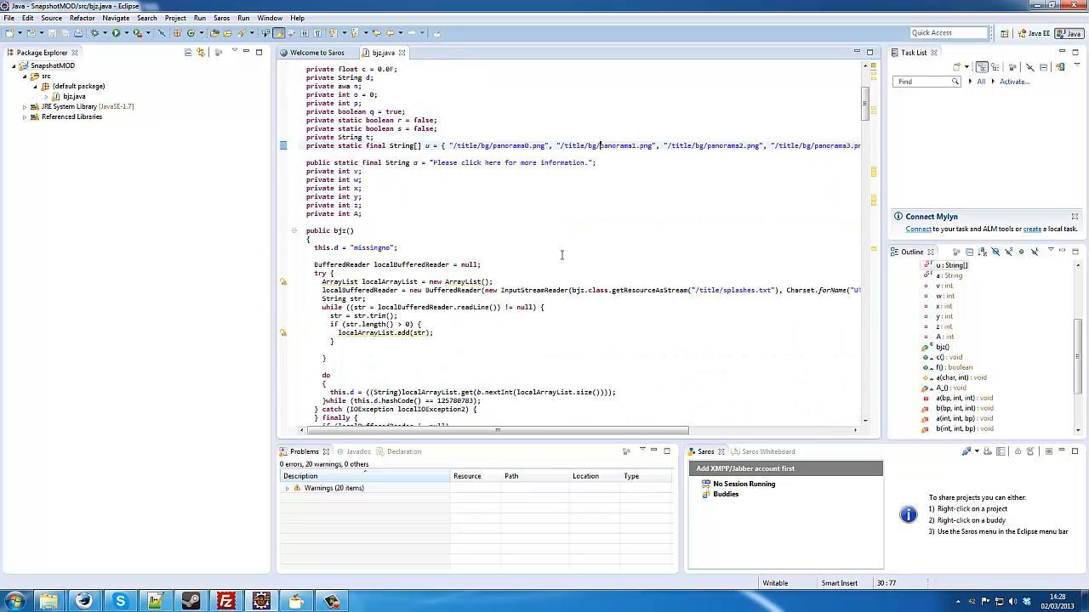
scroll("down", 3)
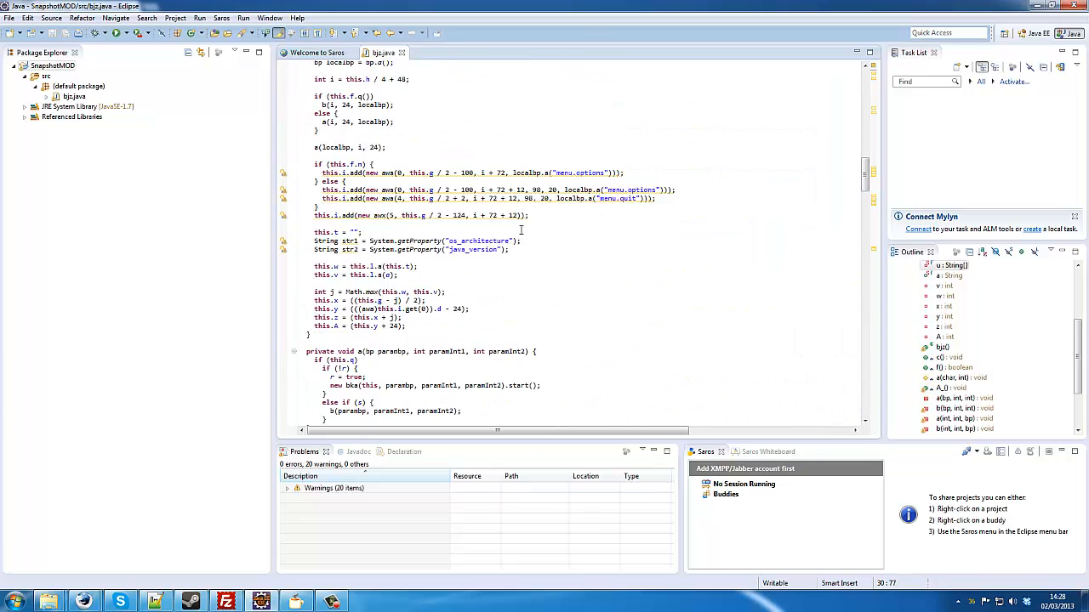
scroll("down", 3)
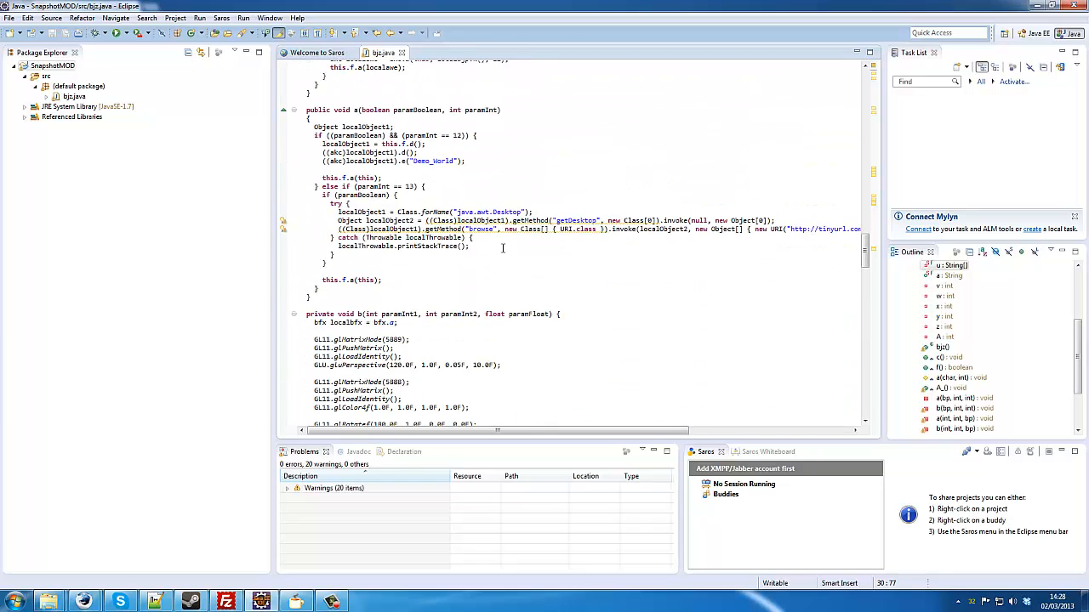
scroll("down", 3)
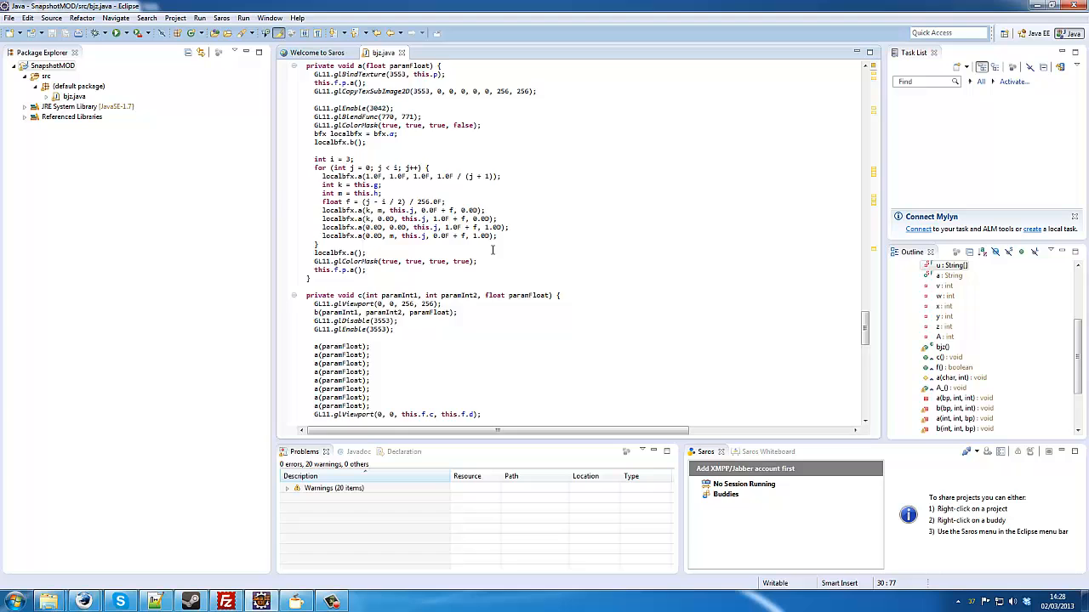
scroll("down", 3)
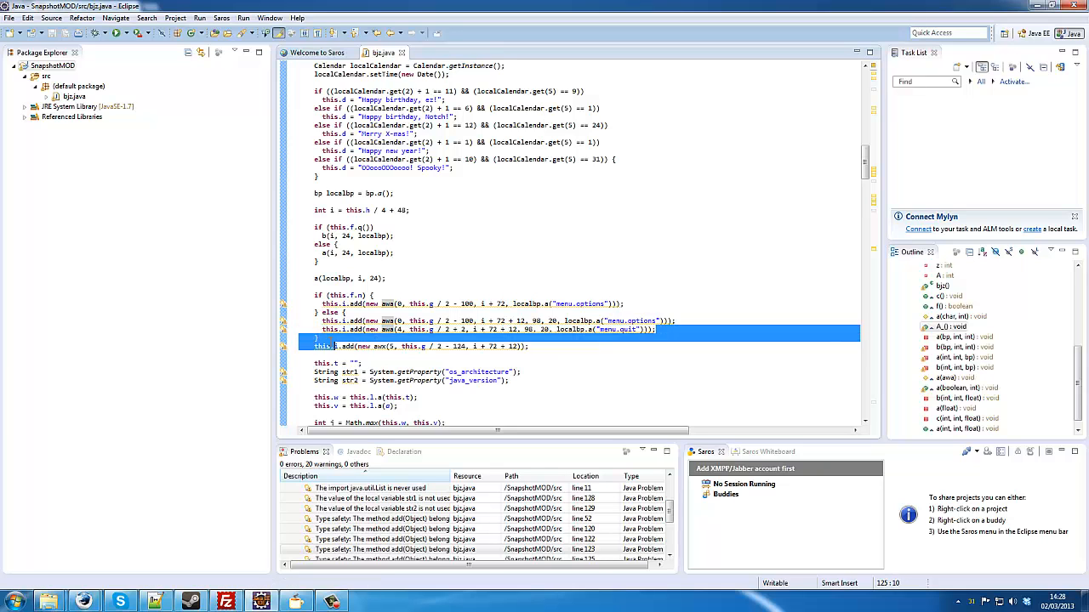
left_click(489, 329)
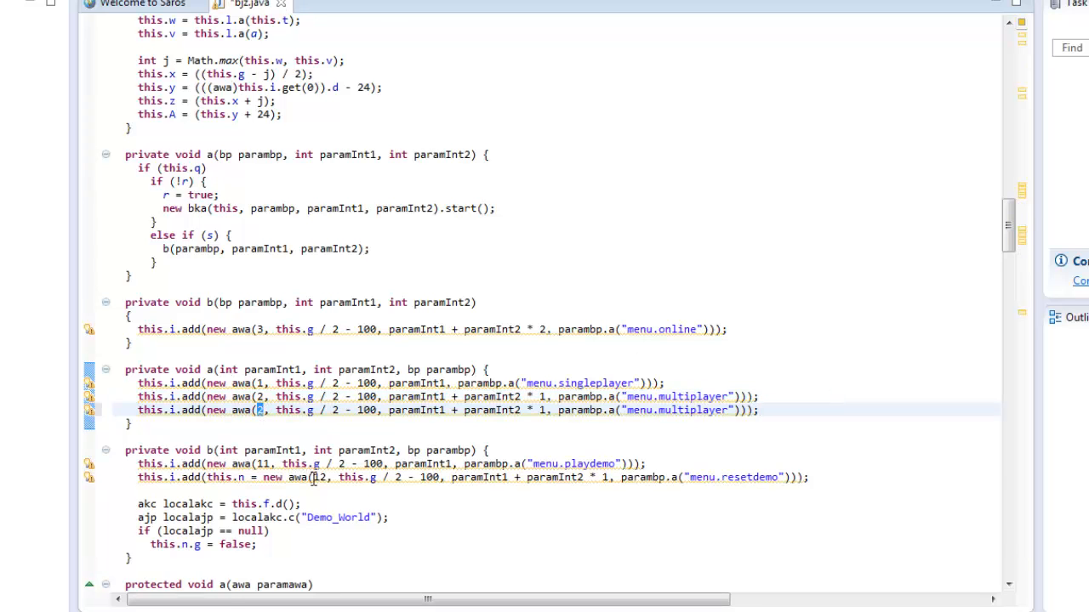
Step: Copy the multiplayer button line as id 99, offset paramInt2 * 4, labelled 'Goto Google'
scroll("down", 3)
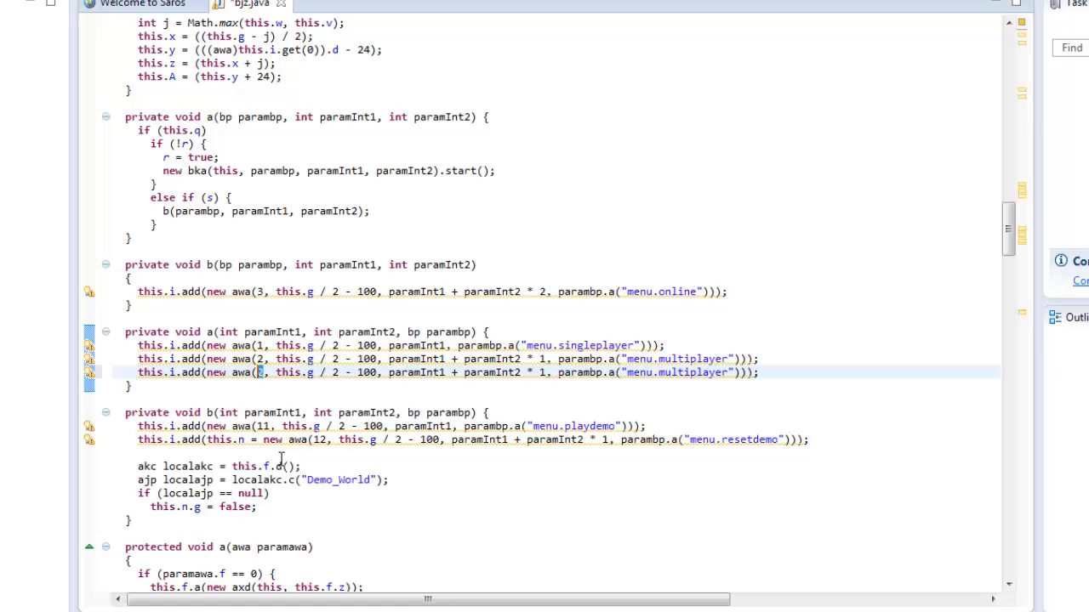
type("99")
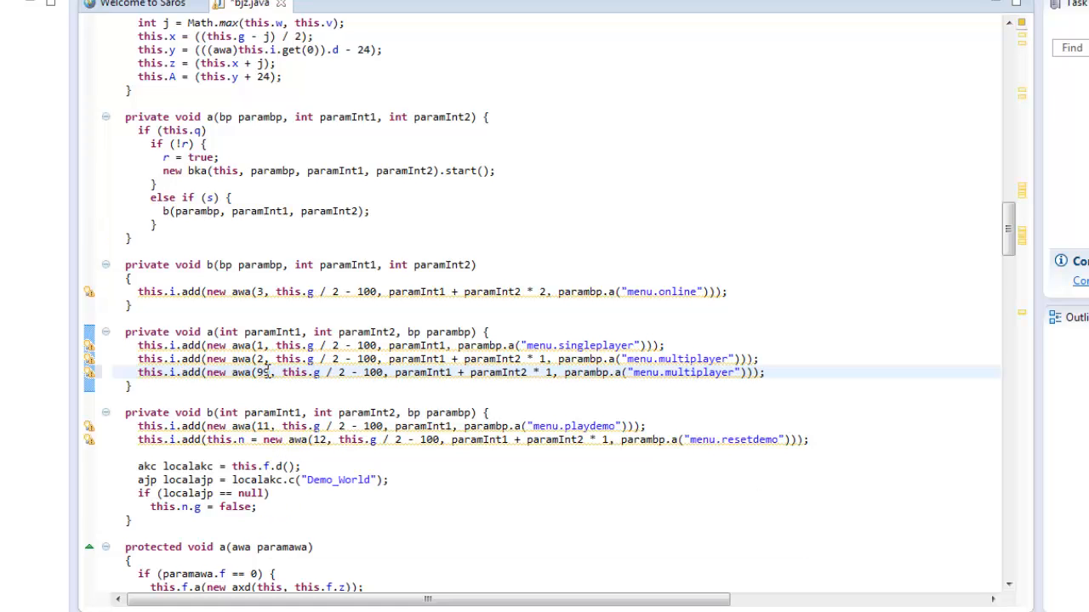
type("9")
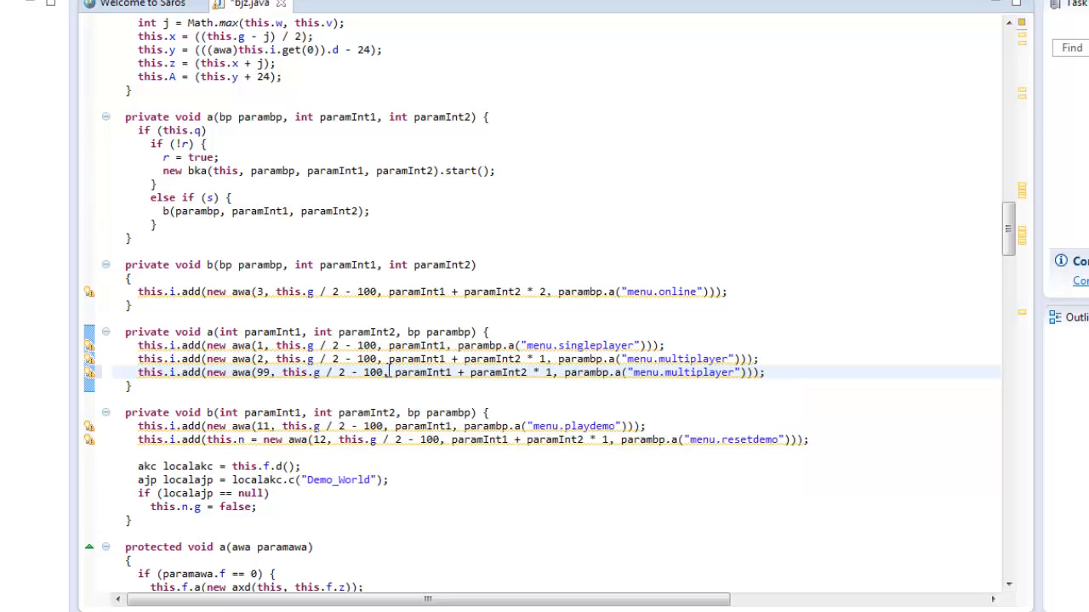
mouse_move(534, 372)
type("4")
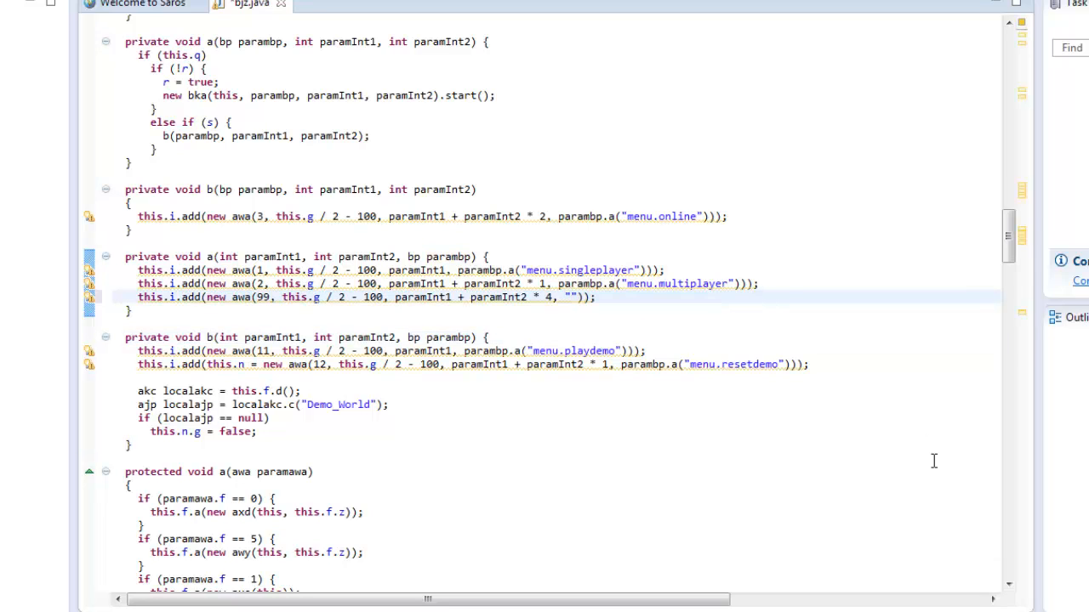
type("Goto Google")
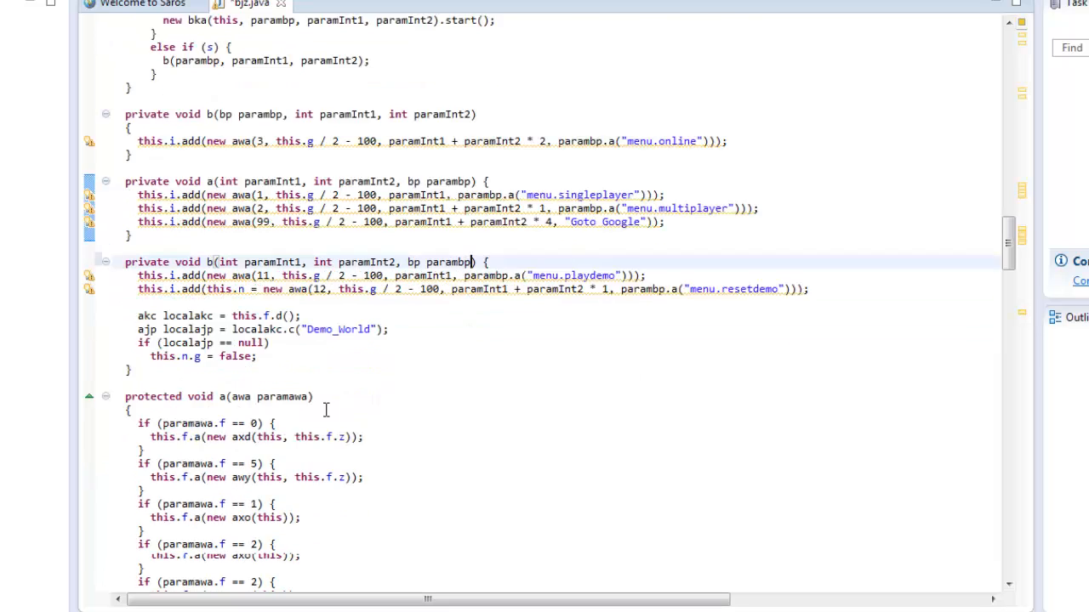
Step: Add an if(paramawa.f == 99) block with the copied try/catch browse call to google.com
scroll("down", 3)
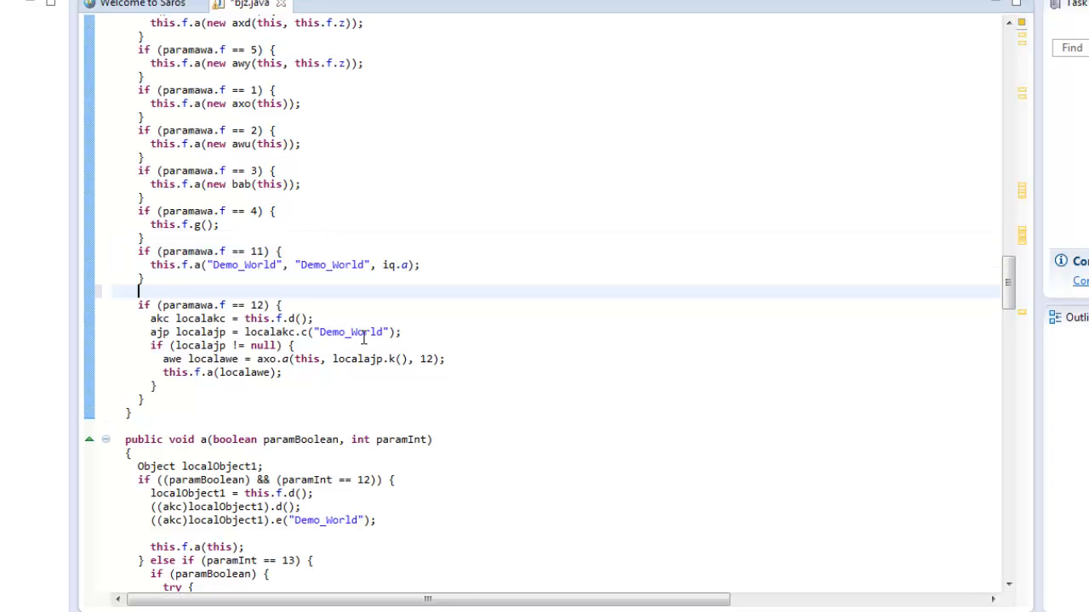
type("if(para")
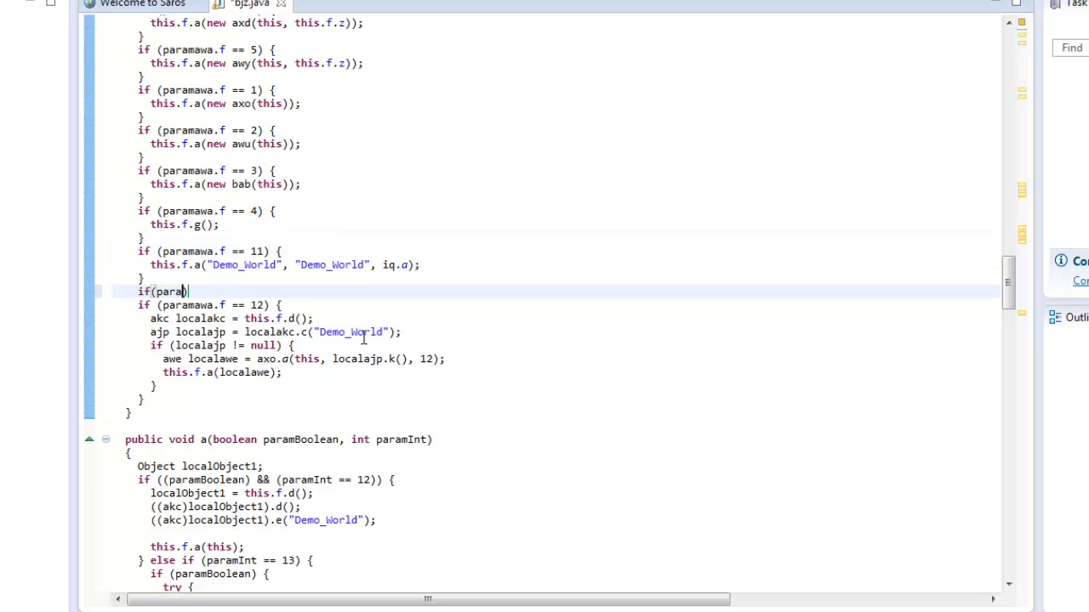
type("amawa.f ==")
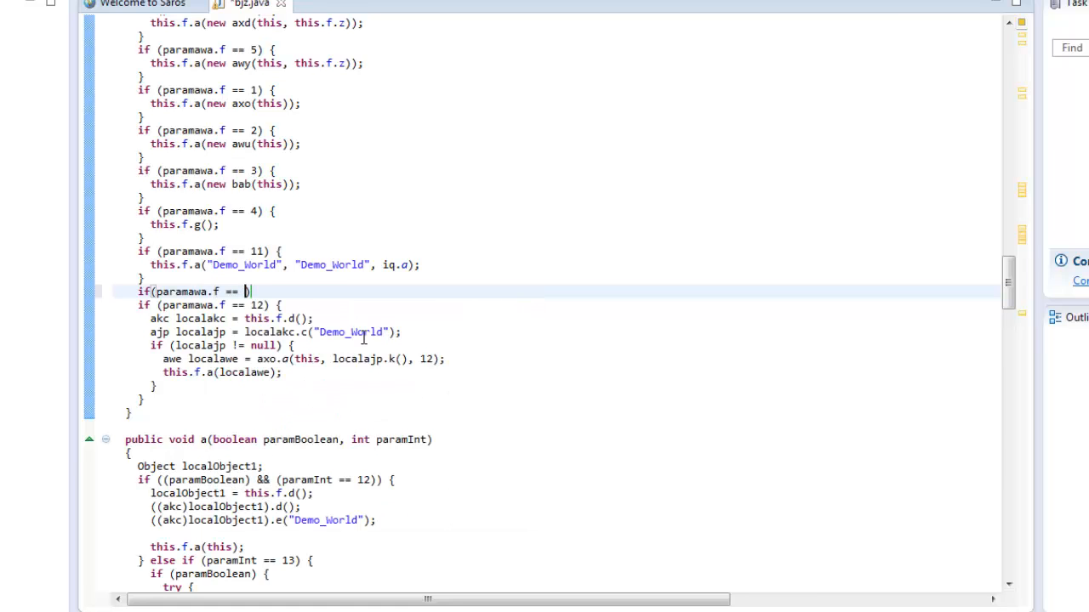
type("99){")
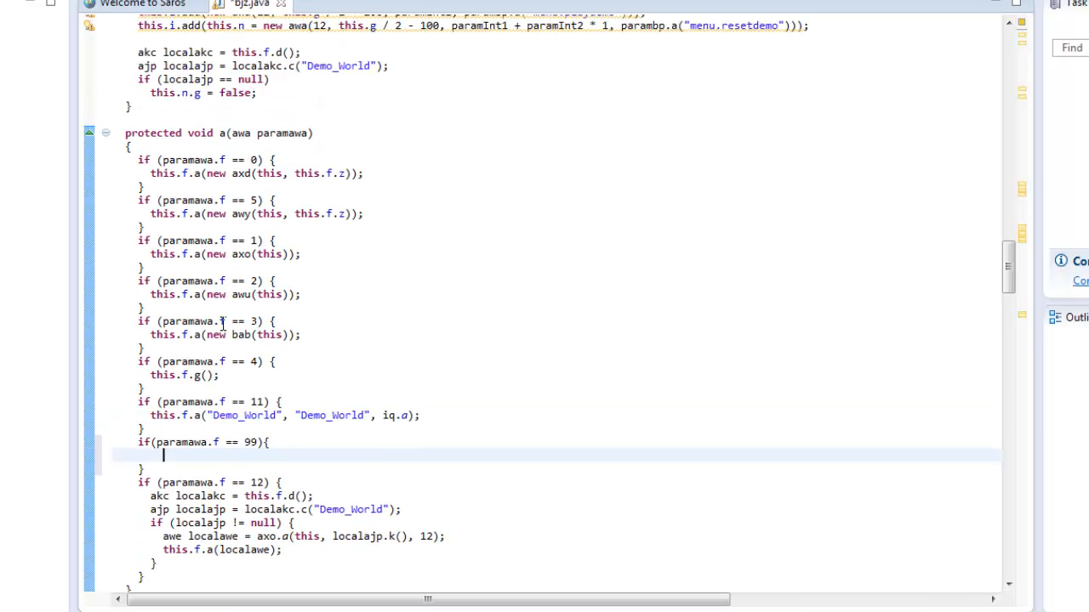
scroll("down", 3)
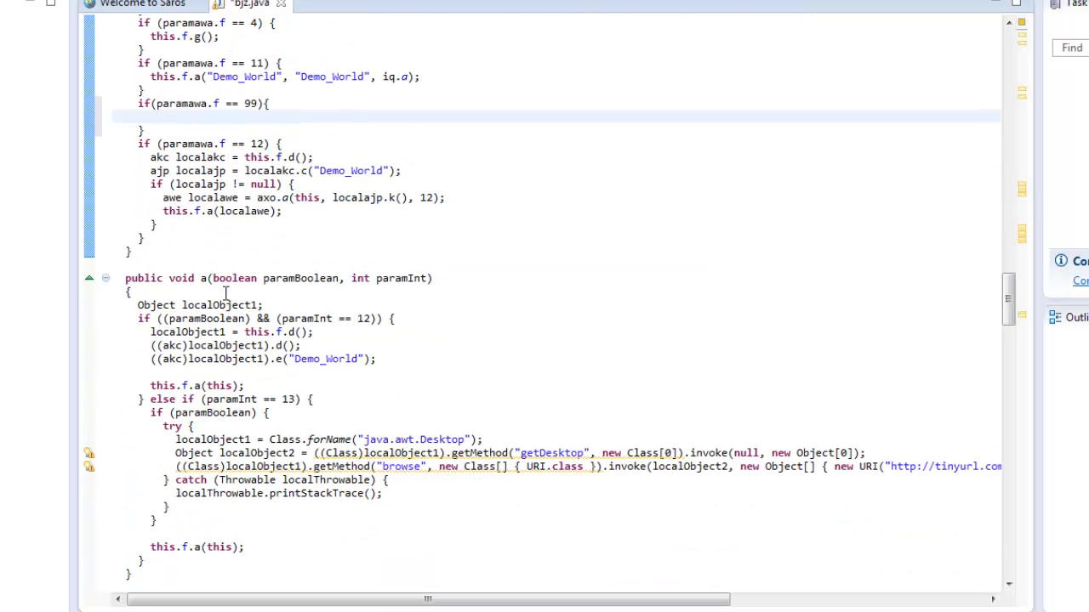
mouse_move(517, 436)
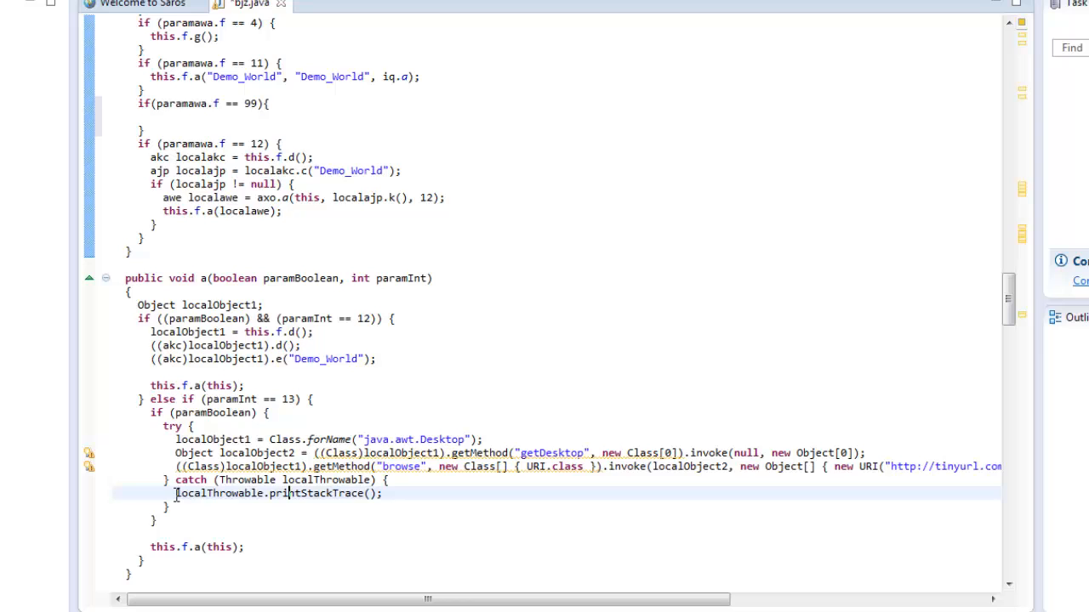
left_click_drag(157, 412, 166, 506)
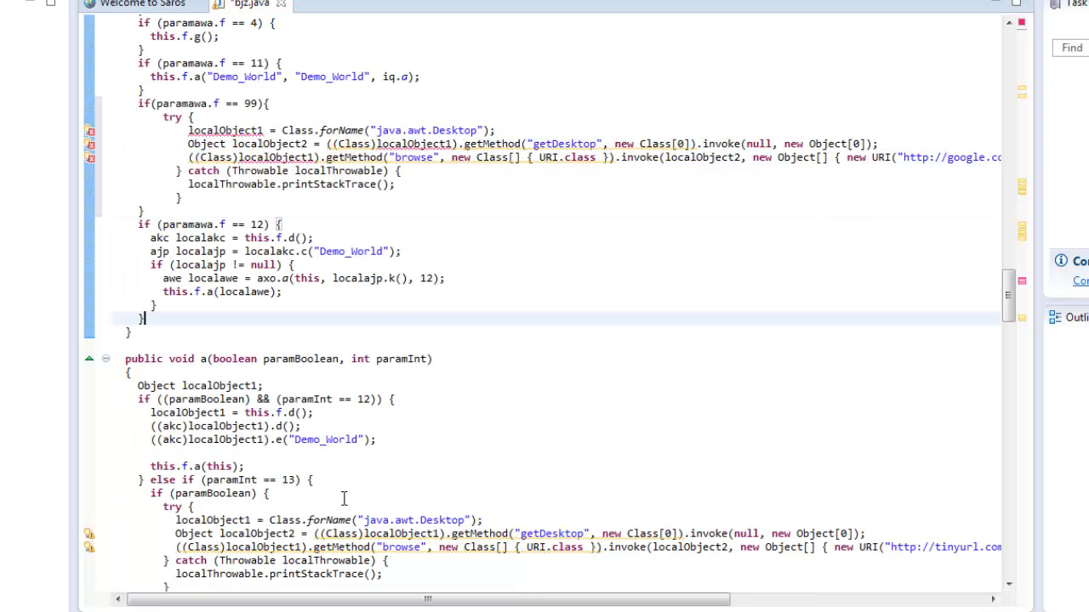
mouse_move(298, 433)
type("localObject1 = this.f.d();")
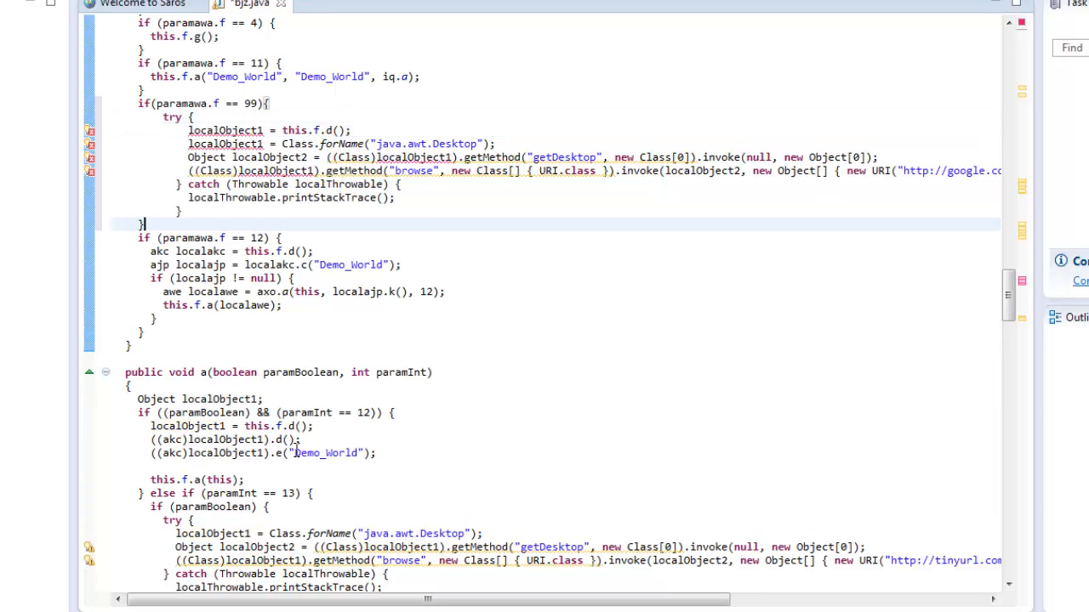
double_click(199, 399)
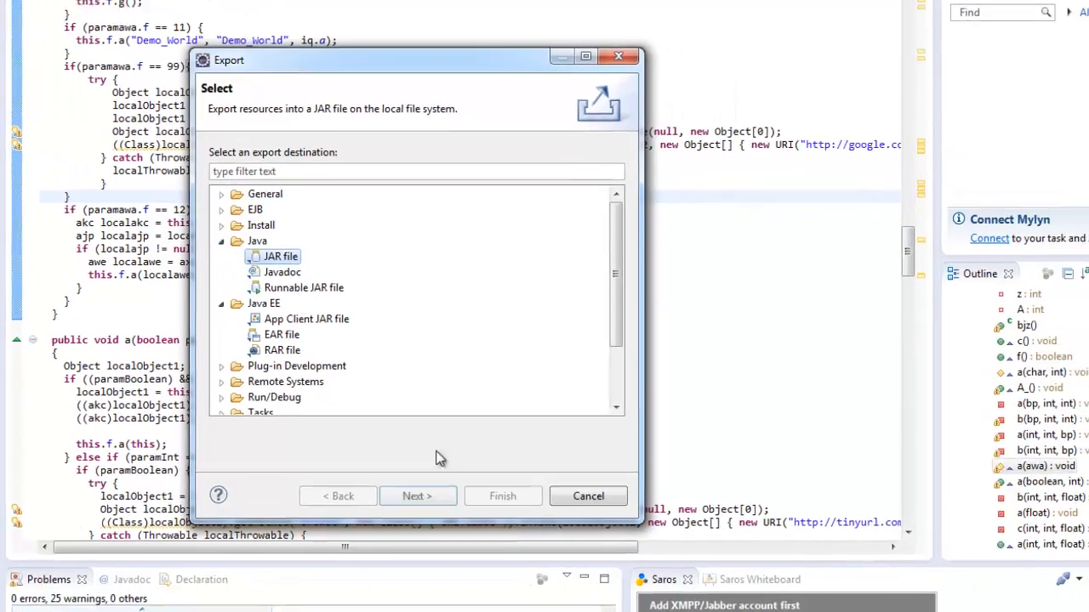
Step: Export the SnapshotMOD project as a JAR file to Snapshot\mod.jar
left_click(417, 495)
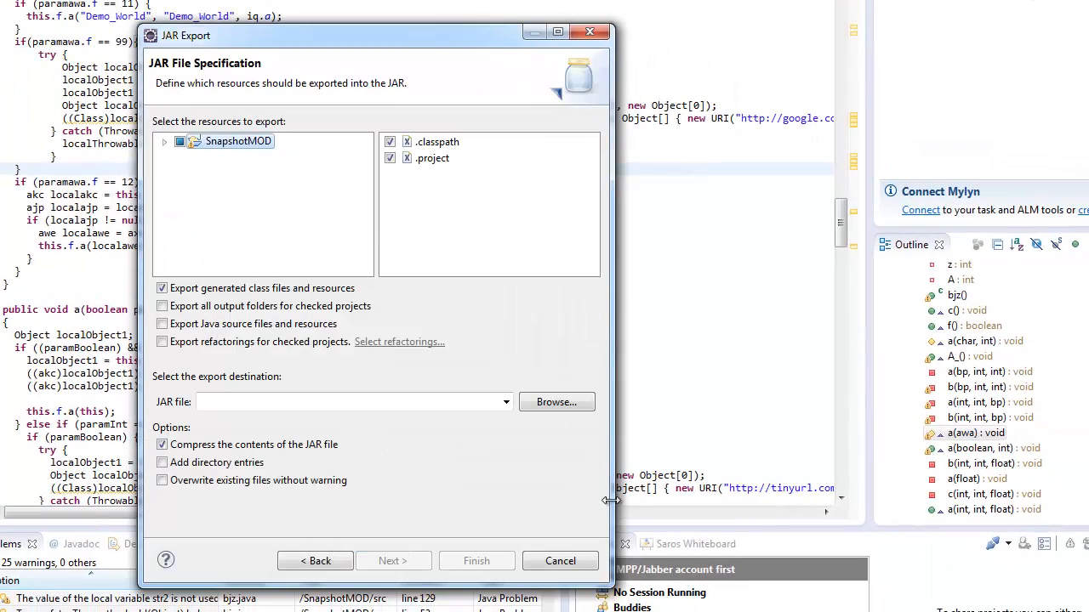
left_click(556, 402)
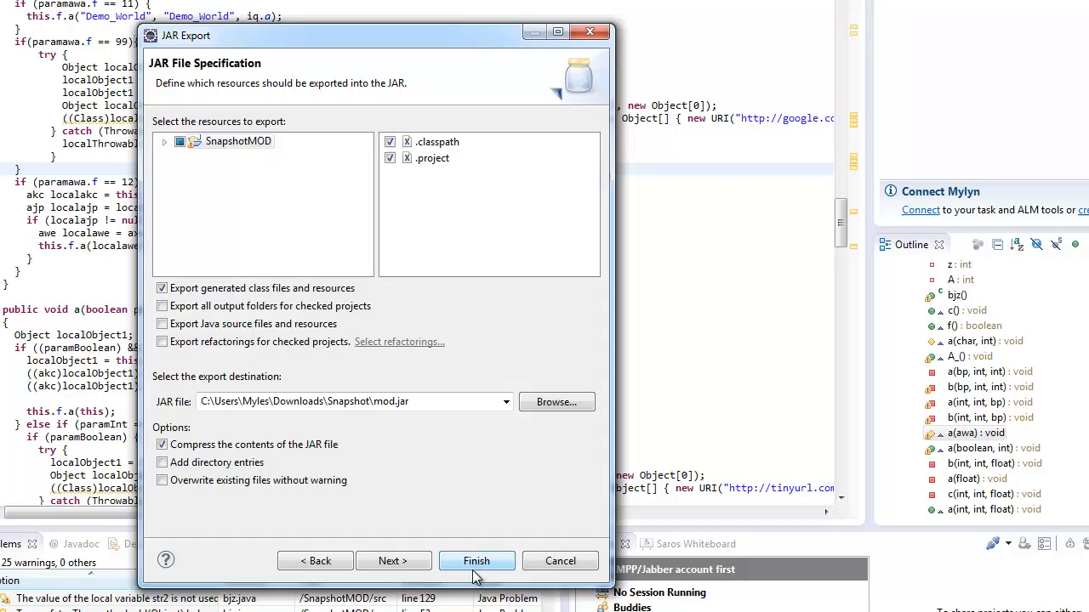
left_click(476, 561)
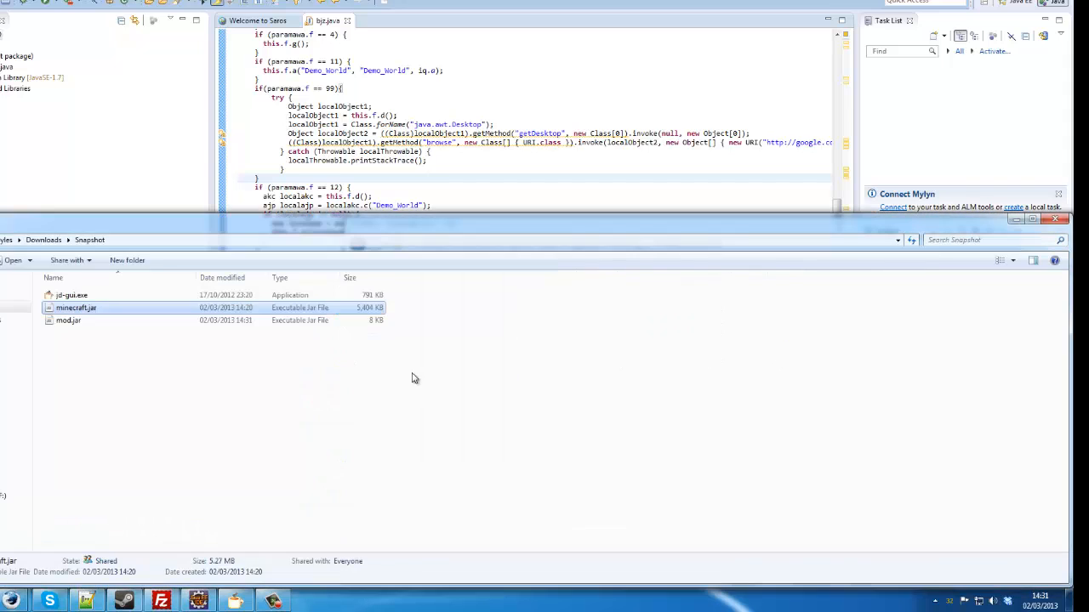
Step: Open mod.jar in WinRAR, pull bjz.class into the Snapshot folder, and go to %appdata%
right_click(68, 321)
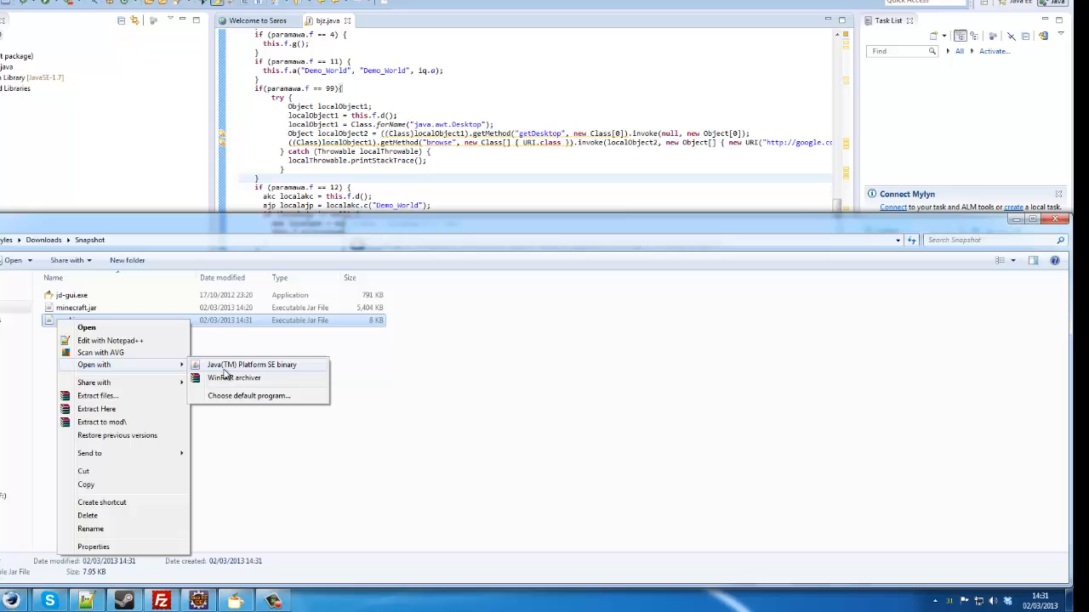
left_click(234, 378)
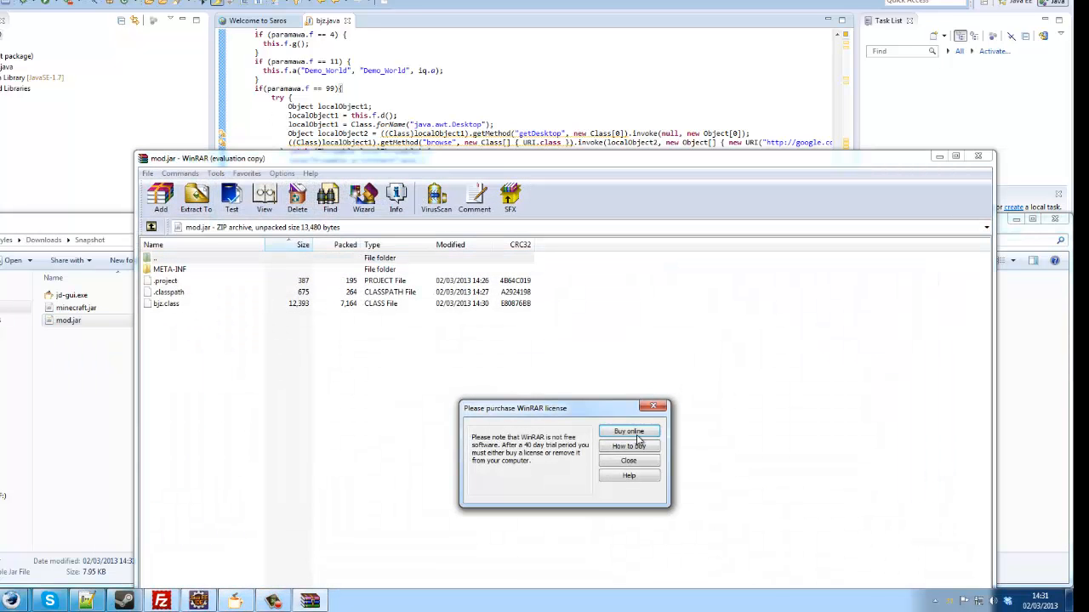
left_click(629, 460)
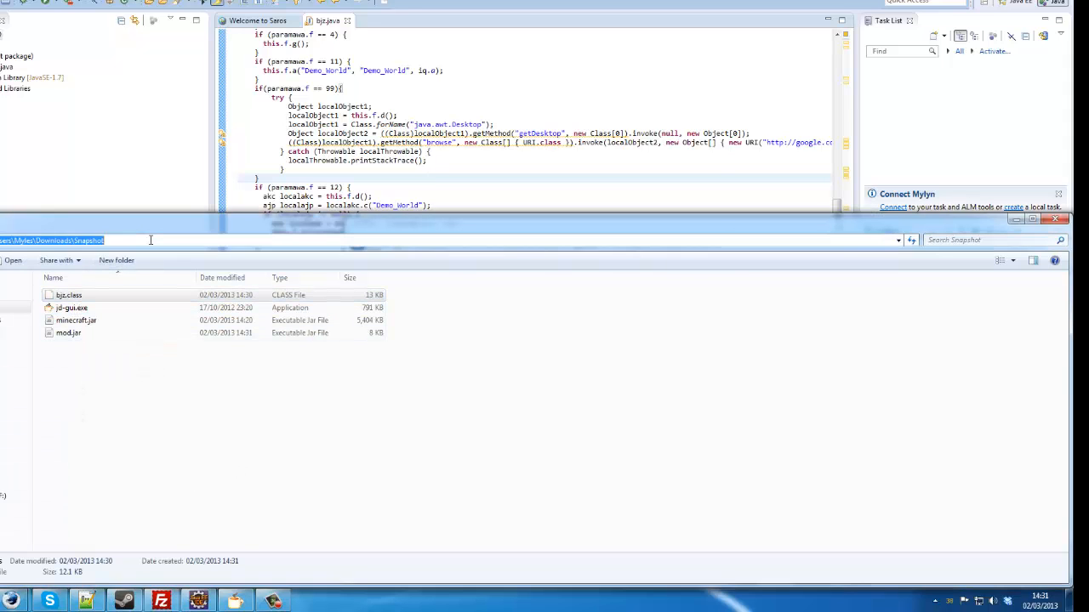
type("%appdata%")
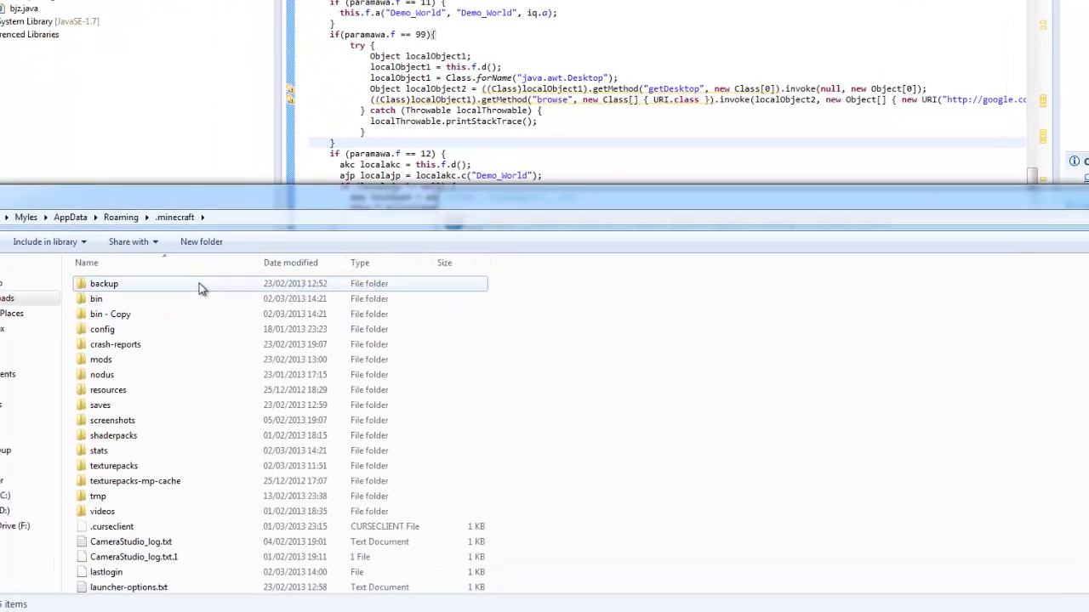
Step: Open minecraft.jar from .minecraft\bin in WinRAR, dismissing the license reminder
double_click(96, 299)
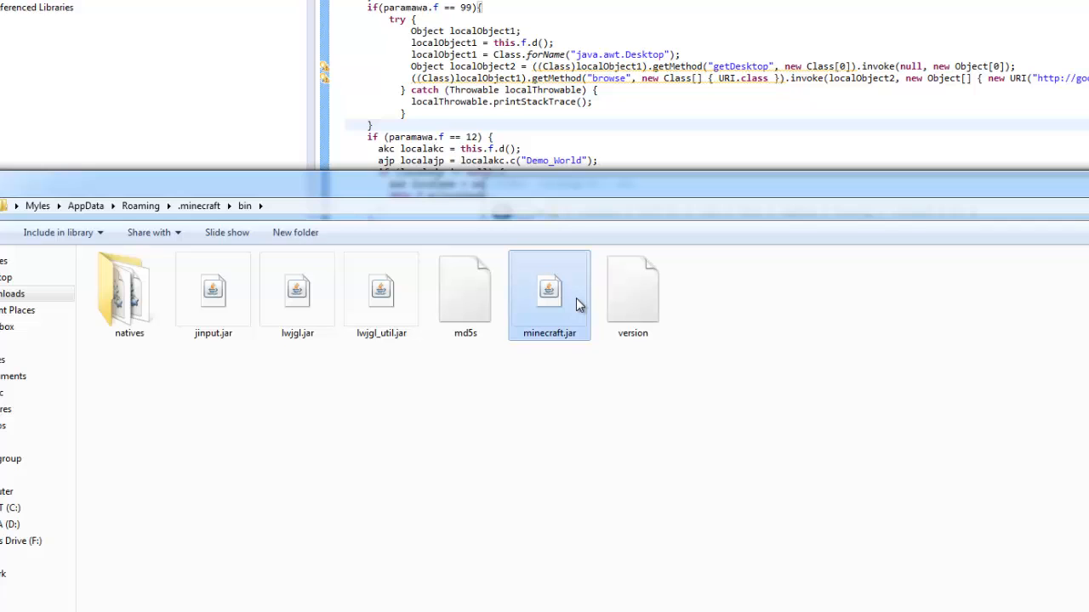
double_click(549, 294)
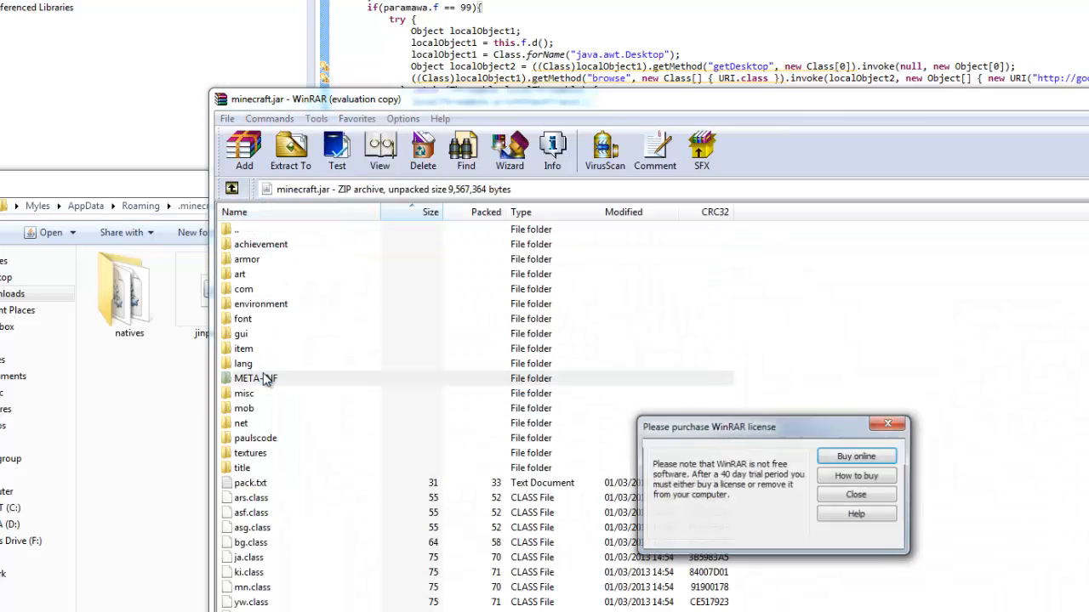
left_click(256, 378)
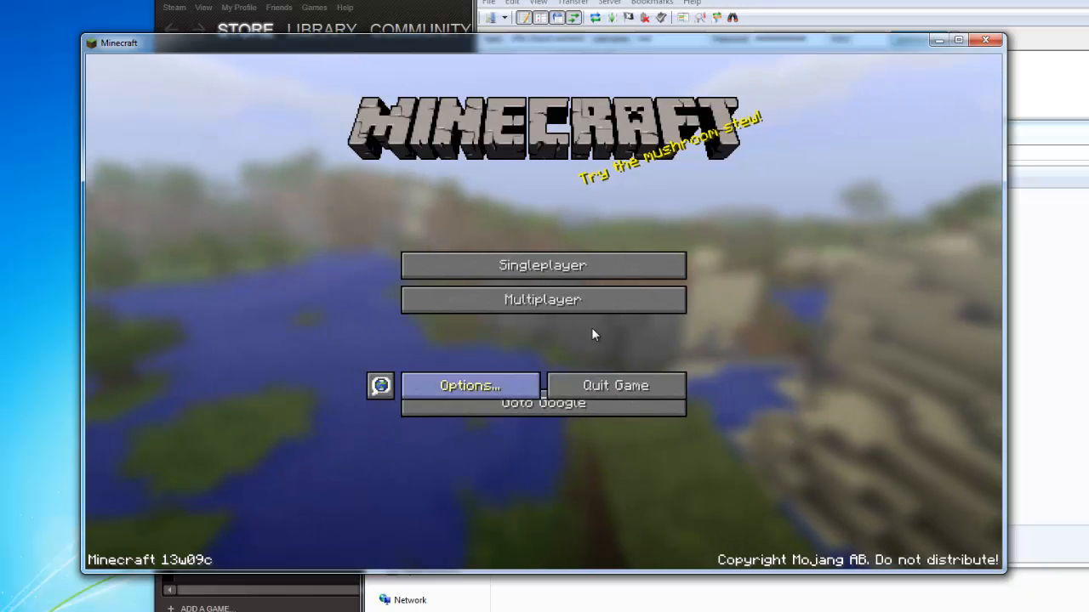
mouse_move(614, 385)
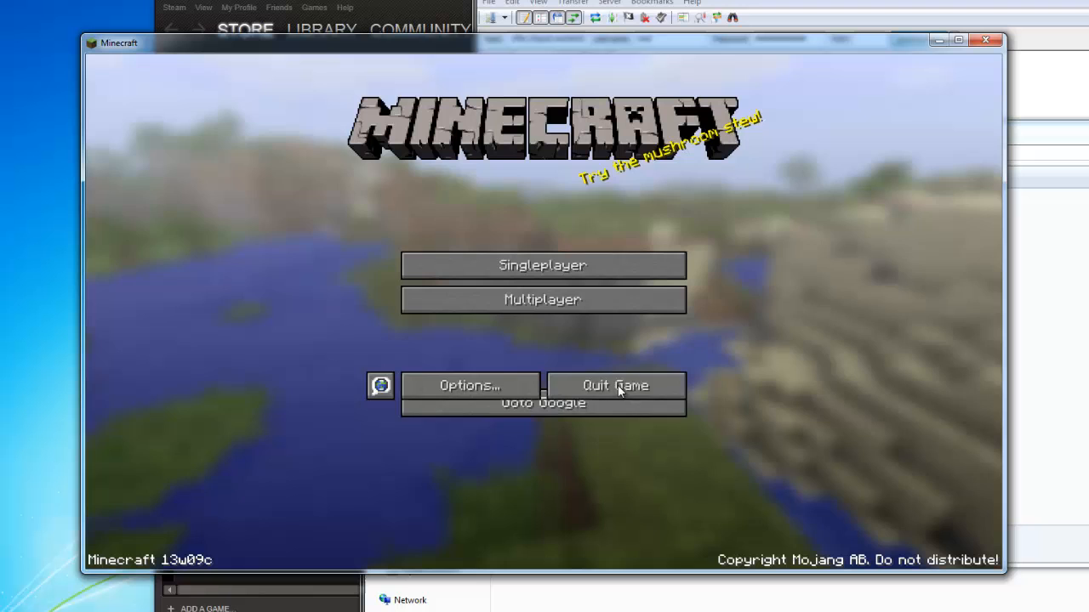
mouse_move(489, 317)
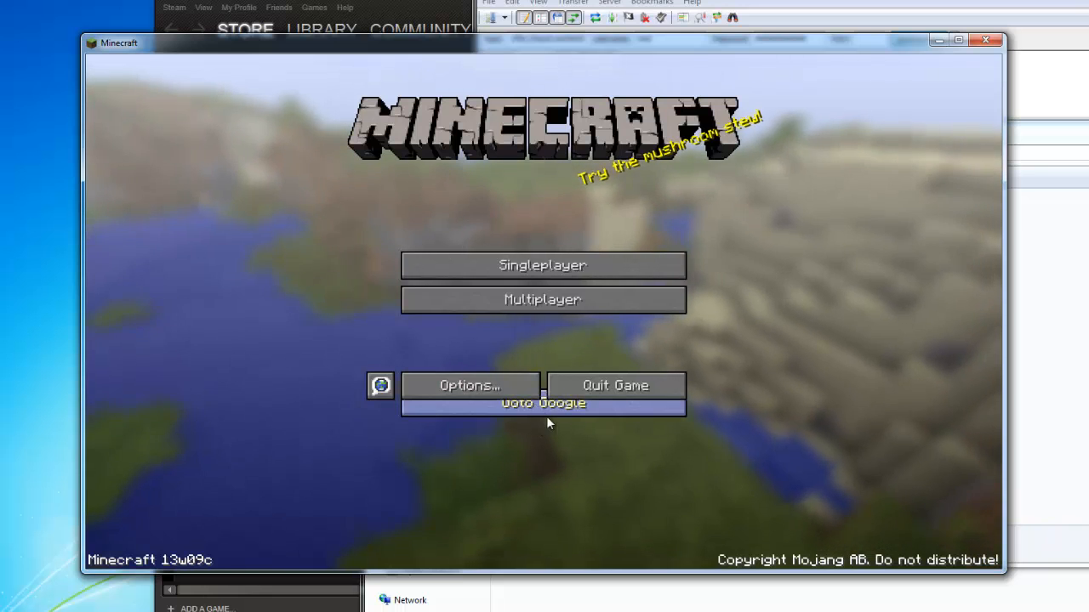
Step: Use the modded menu's Goto Google button to open the Google UK homepage
left_click(543, 402)
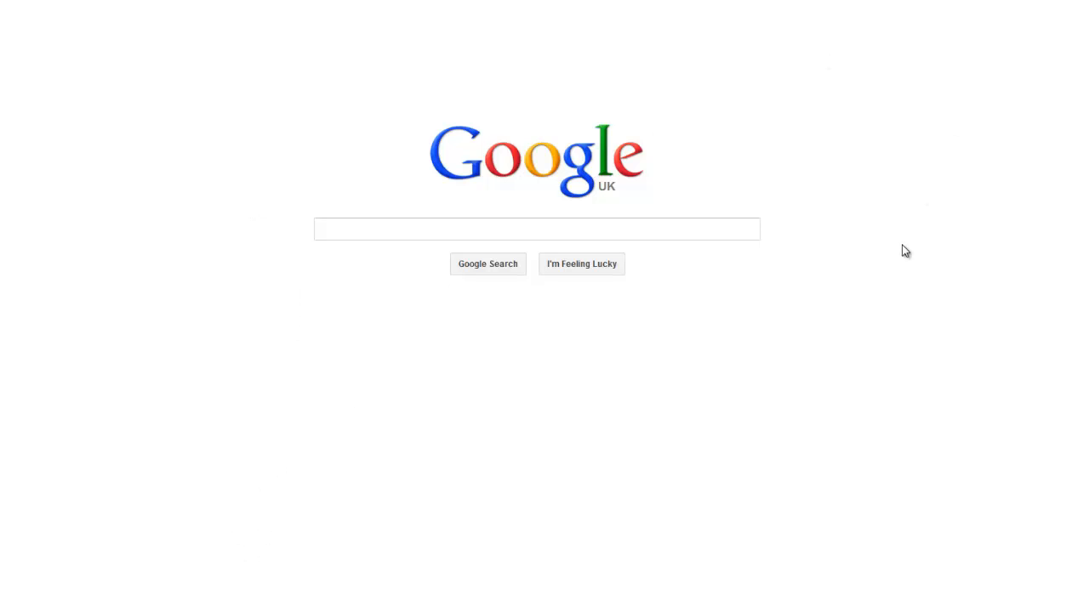
mouse_move(696, 195)
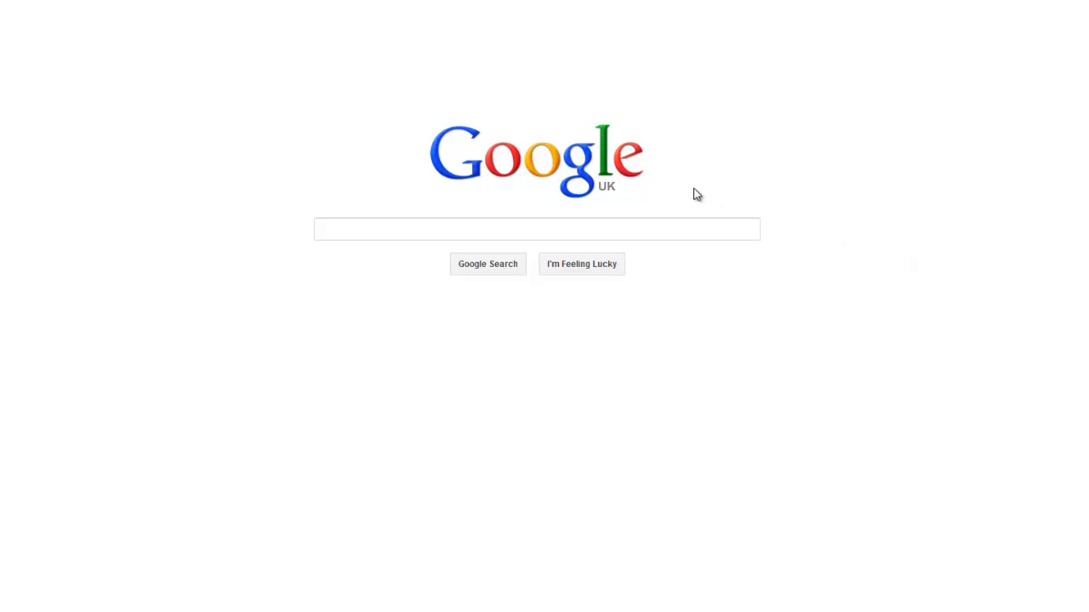
mouse_move(696, 192)
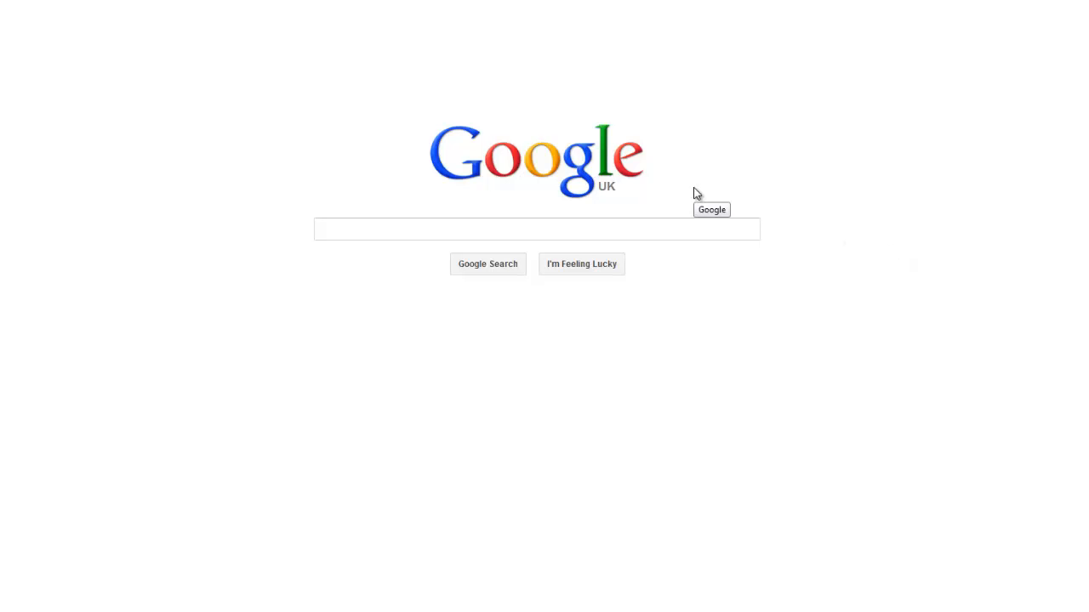